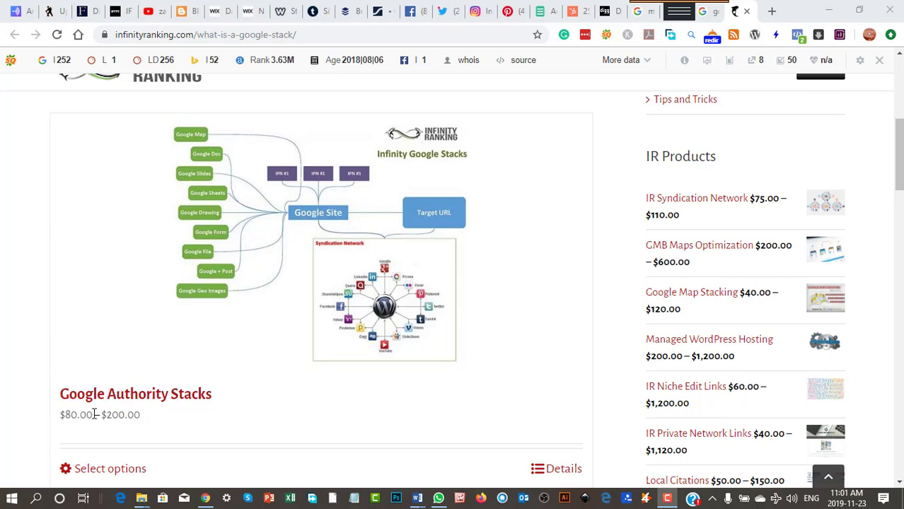
pyautogui.moveTo(278, 419)
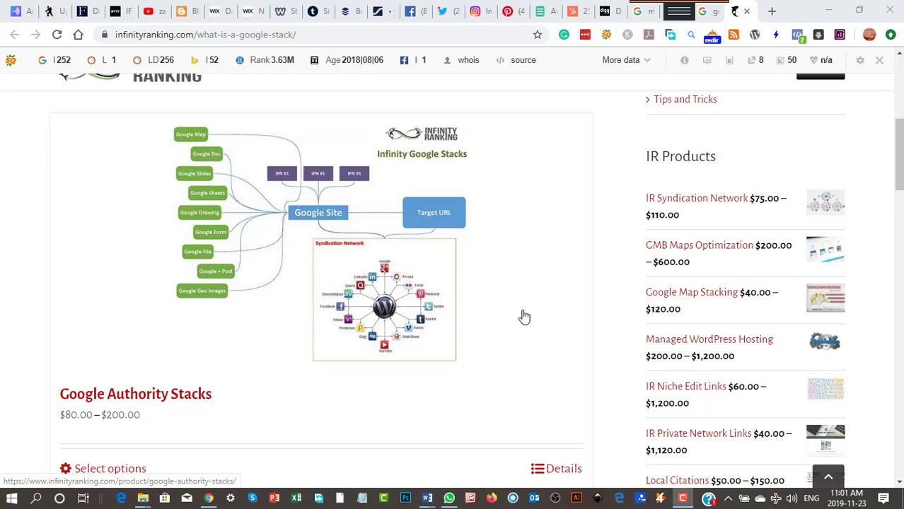
pyautogui.moveTo(524, 316)
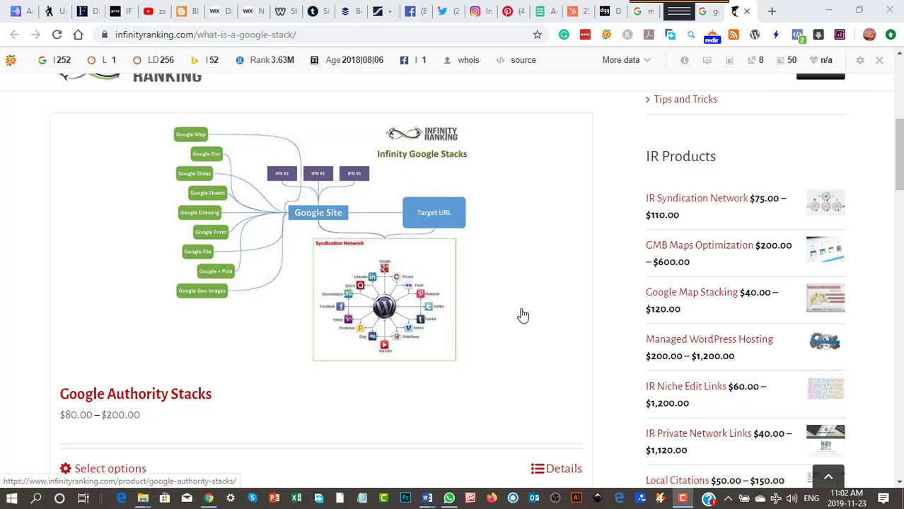
pyautogui.moveTo(521, 314)
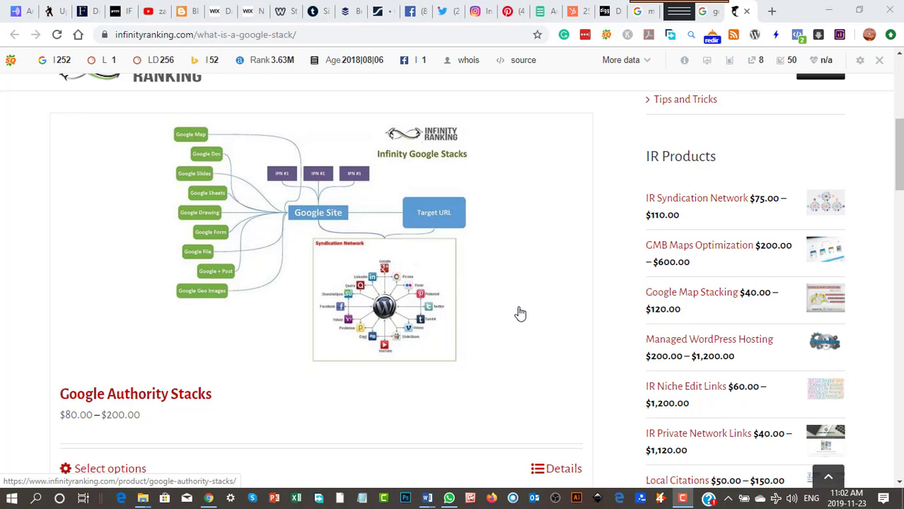
pyautogui.moveTo(509, 306)
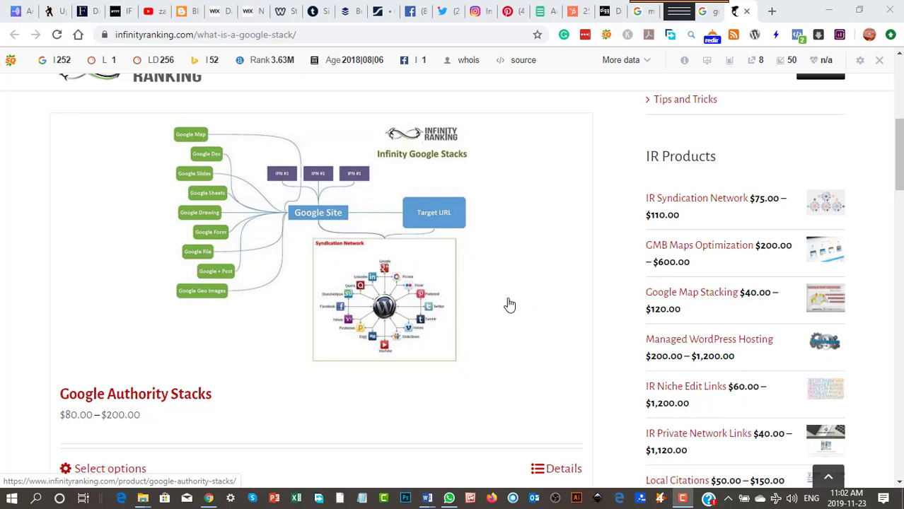
pyautogui.moveTo(255, 382)
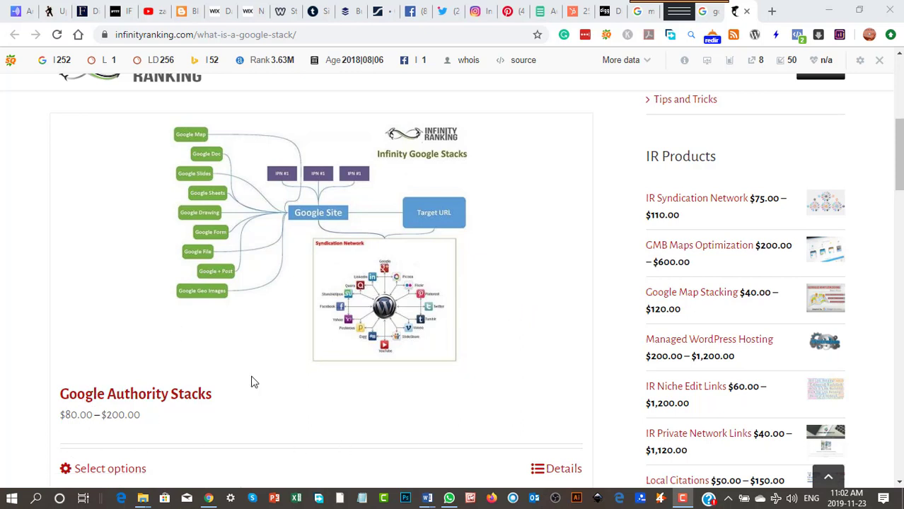
pyautogui.moveTo(249, 374)
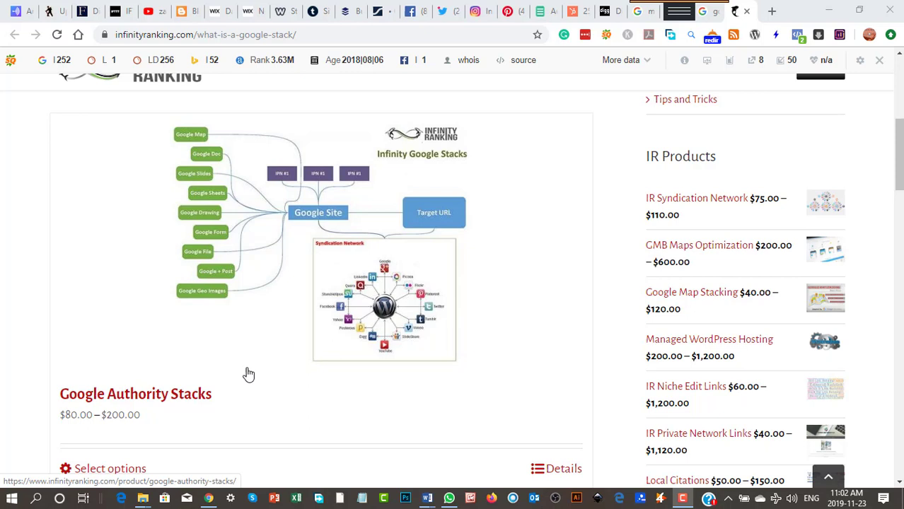
pyautogui.moveTo(220, 350)
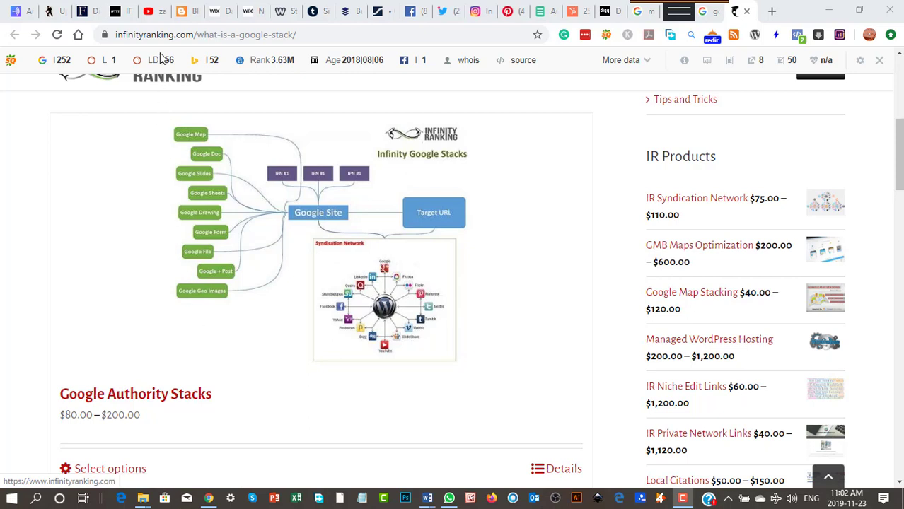
pyautogui.moveTo(115, 11)
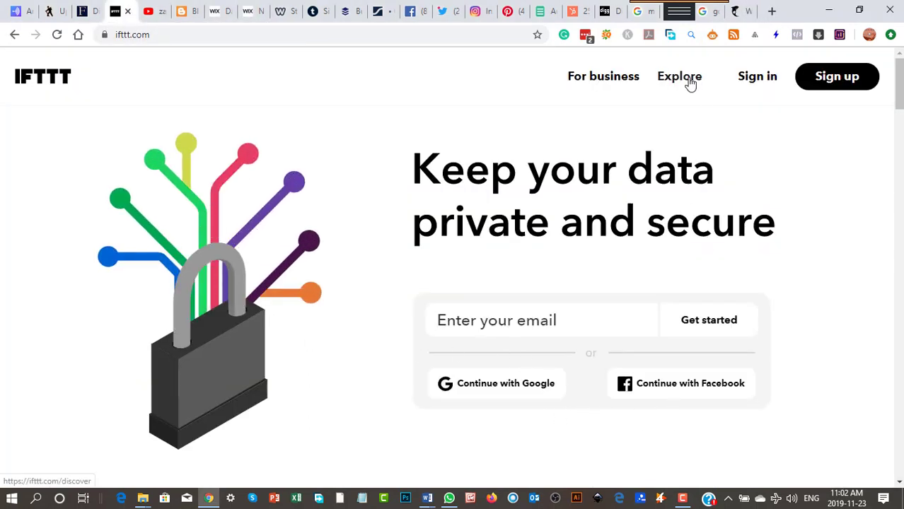
# Search the IFTTT Explore page for 'google' connections.
pyautogui.click(679, 76)
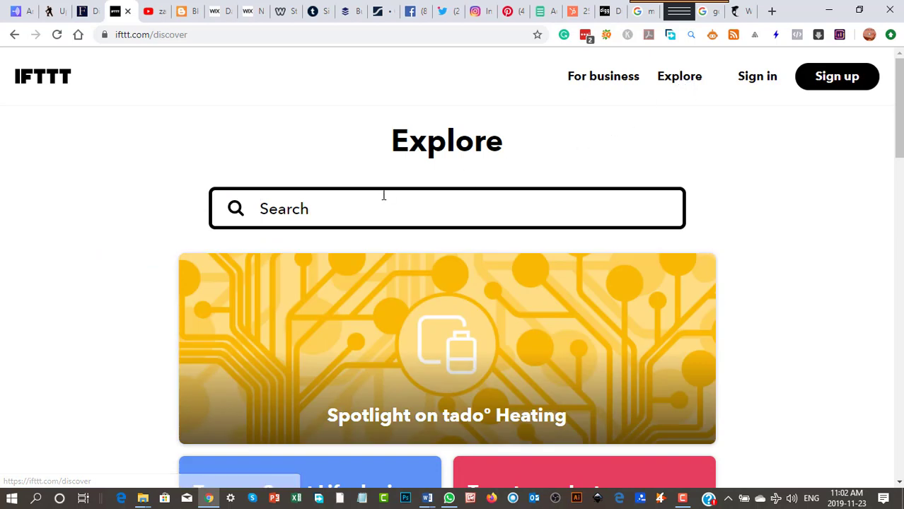
pyautogui.write('google')
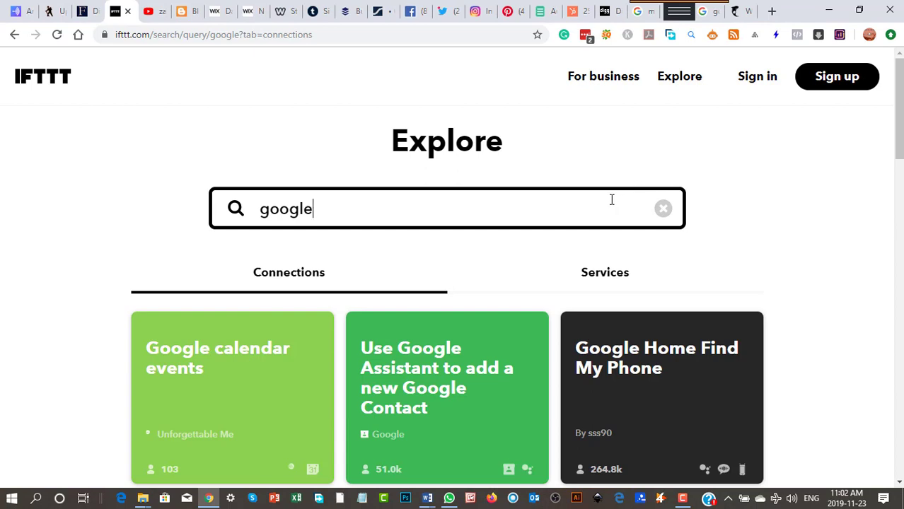
pyautogui.moveTo(480, 326)
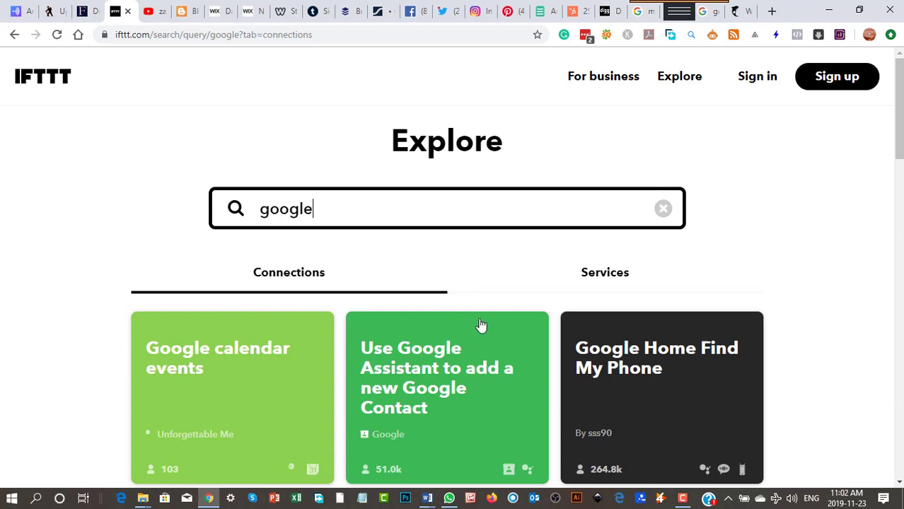
pyautogui.scroll(-3)
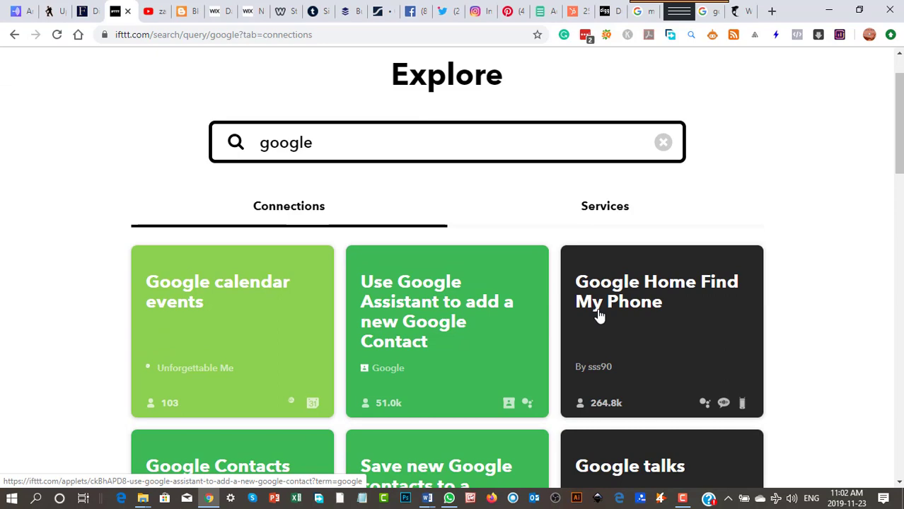
pyautogui.scroll(-3)
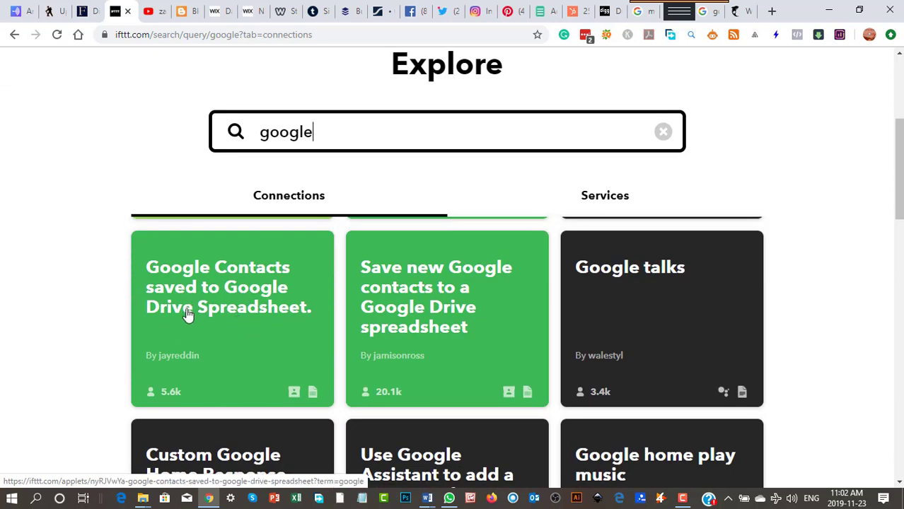
pyautogui.scroll(-3)
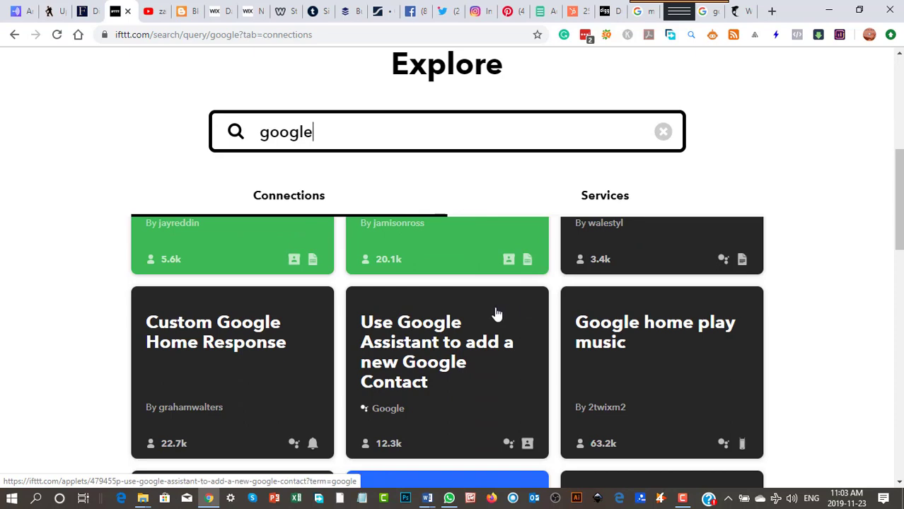
pyautogui.scroll(-3)
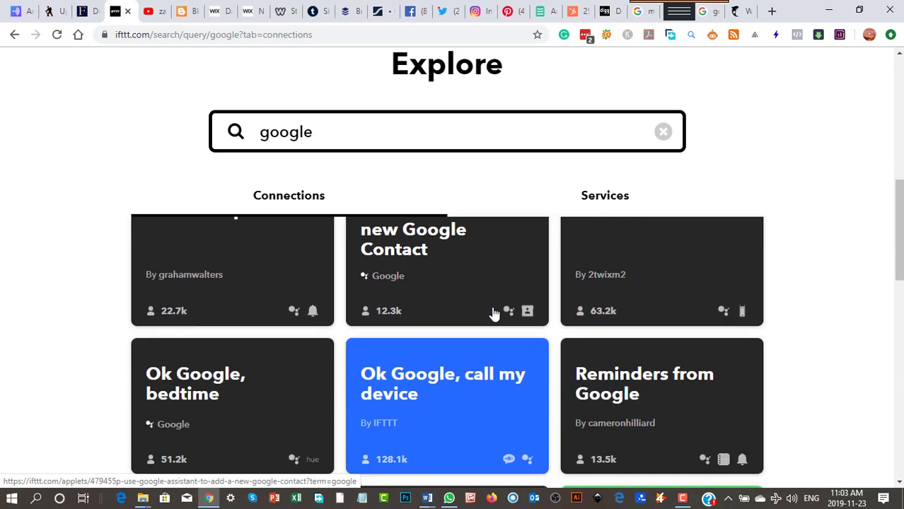
pyautogui.scroll(-3)
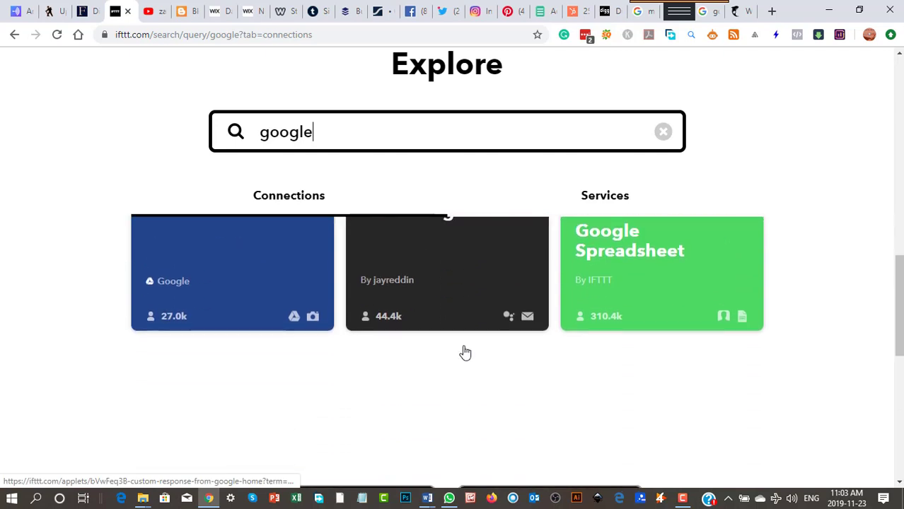
pyautogui.scroll(-3)
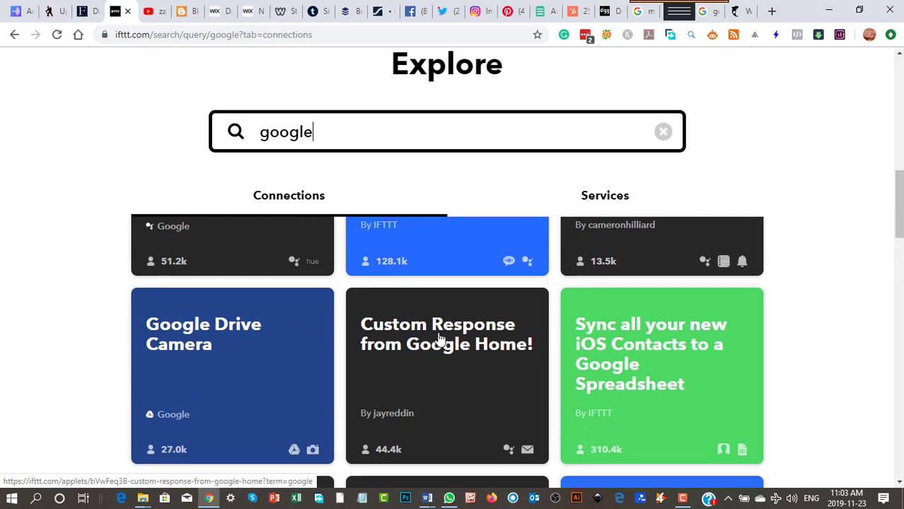
pyautogui.scroll(-3)
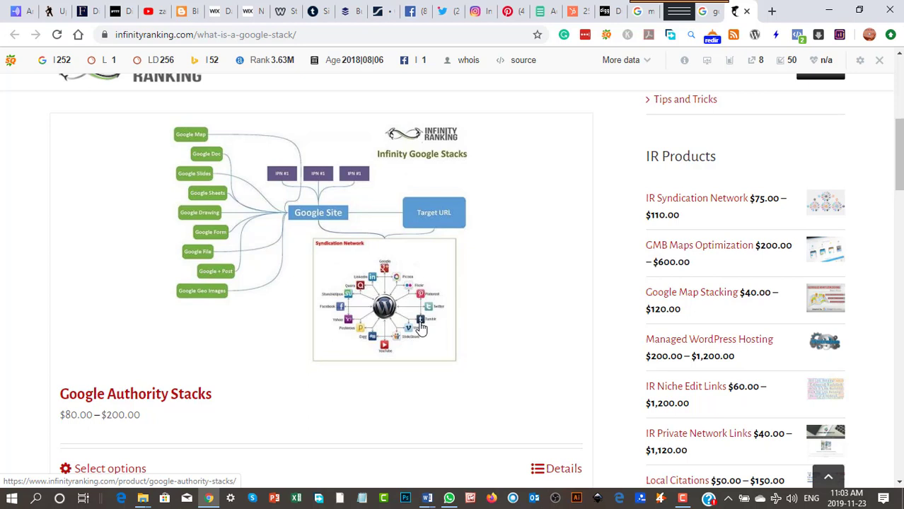
pyautogui.moveTo(403, 325)
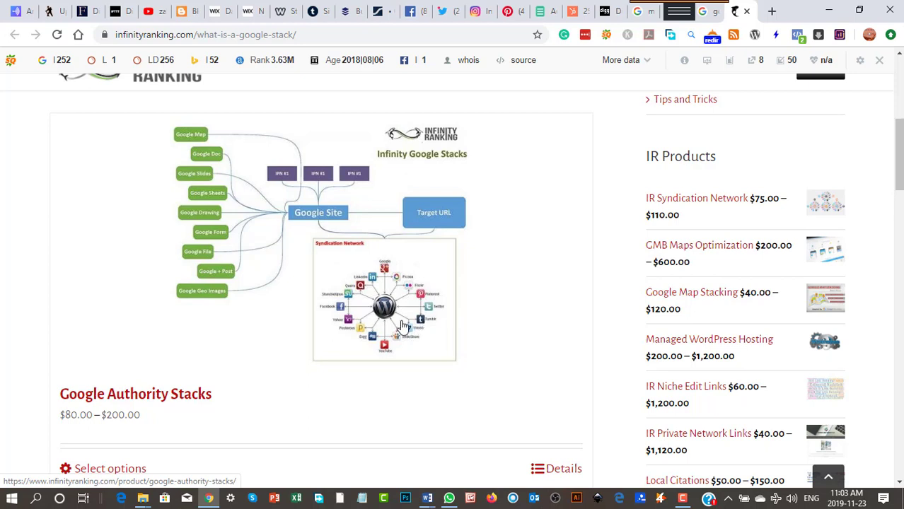
pyautogui.moveTo(319, 134)
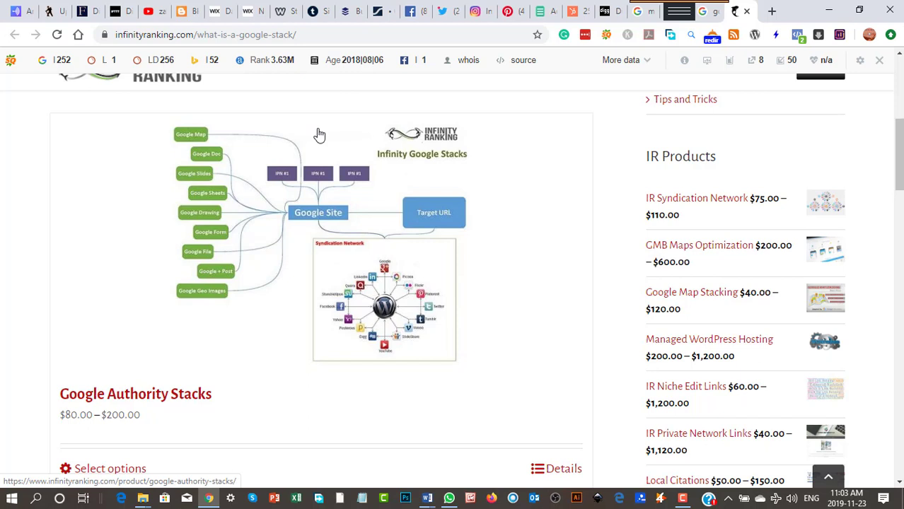
pyautogui.moveTo(297, 239)
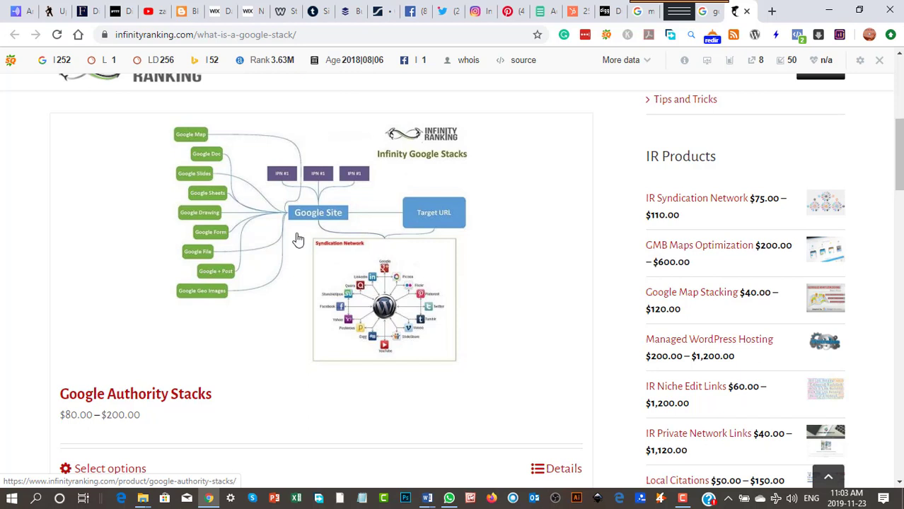
pyautogui.moveTo(393, 371)
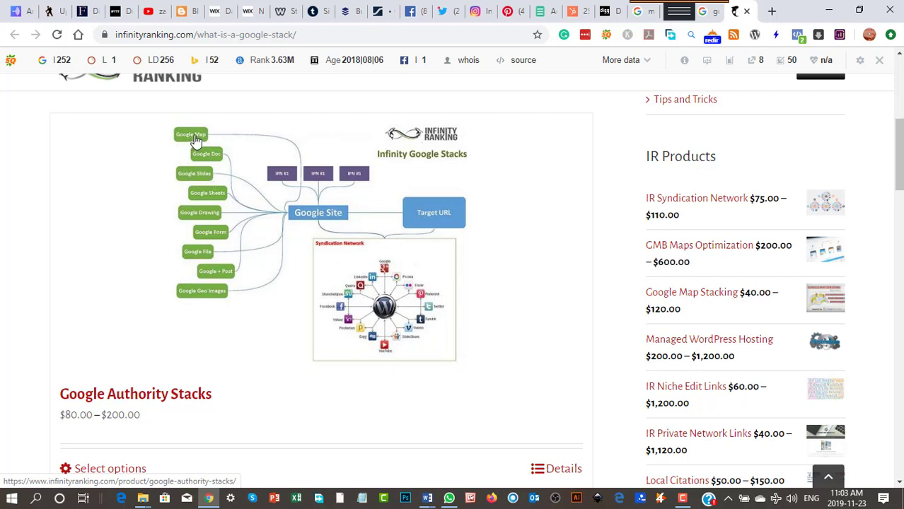
pyautogui.moveTo(200, 144)
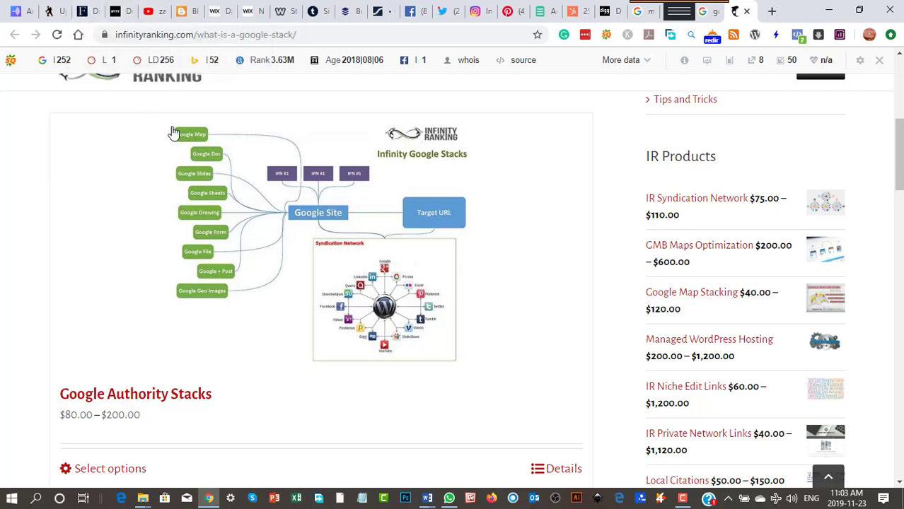
pyautogui.moveTo(189, 135)
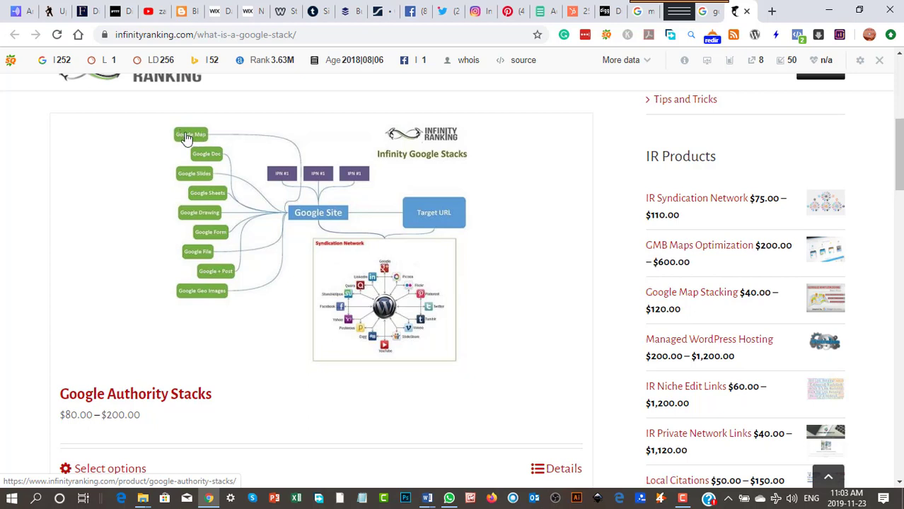
pyautogui.moveTo(191, 140)
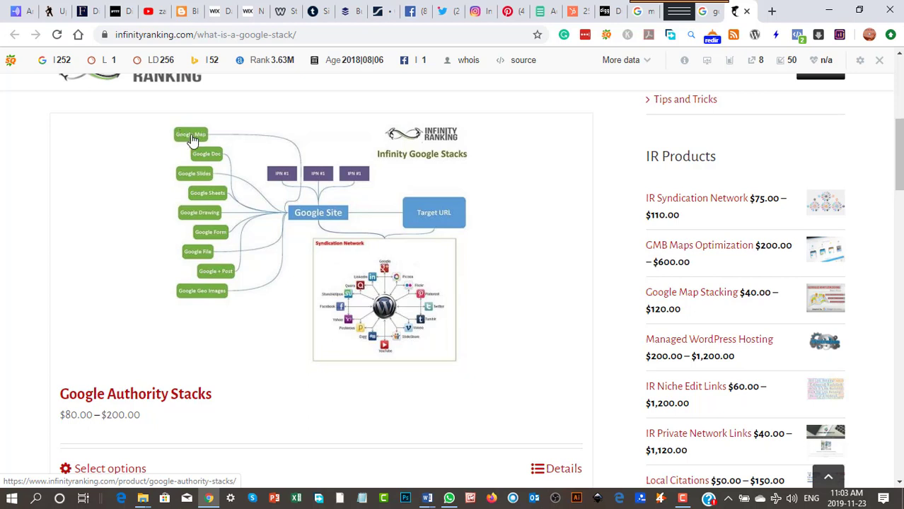
pyautogui.moveTo(197, 141)
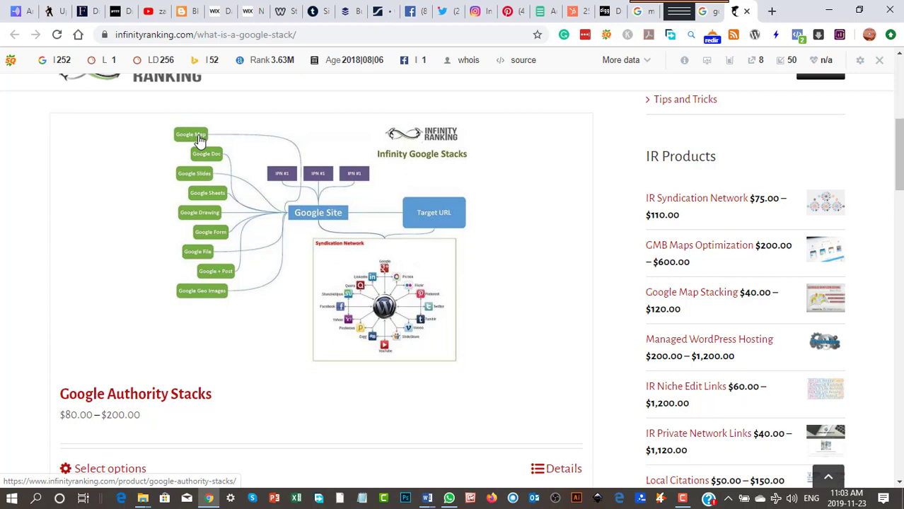
pyautogui.moveTo(210, 161)
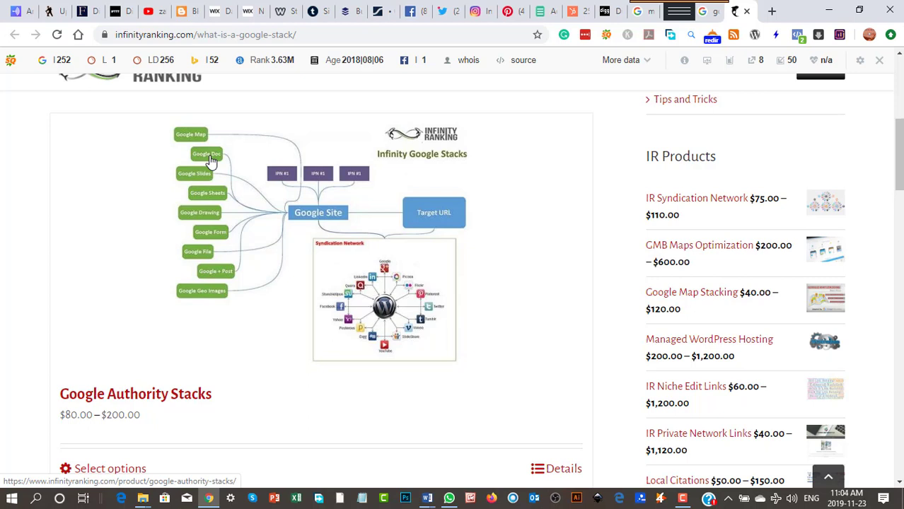
pyautogui.moveTo(213, 161)
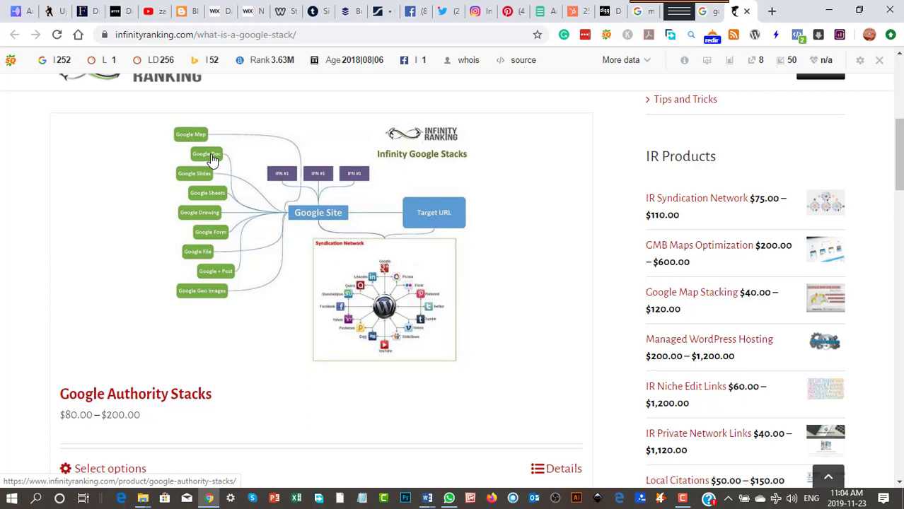
pyautogui.moveTo(203, 181)
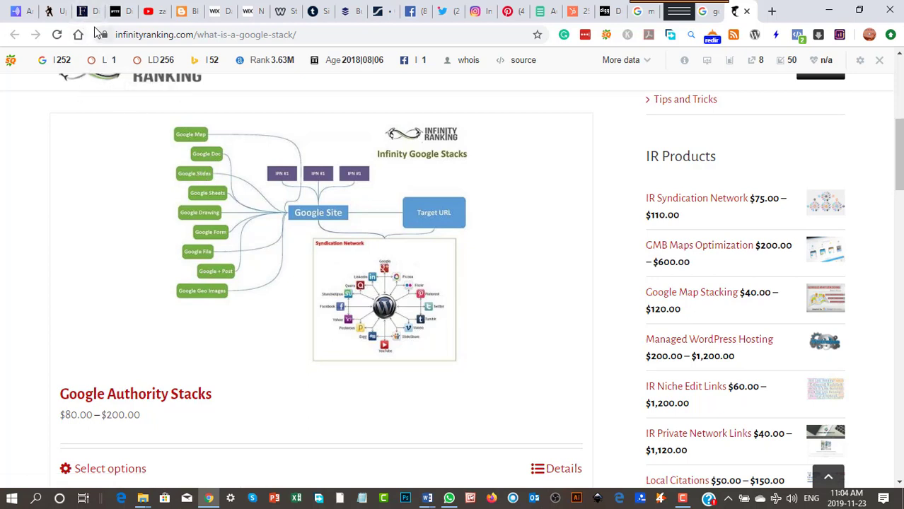
pyautogui.moveTo(215, 225)
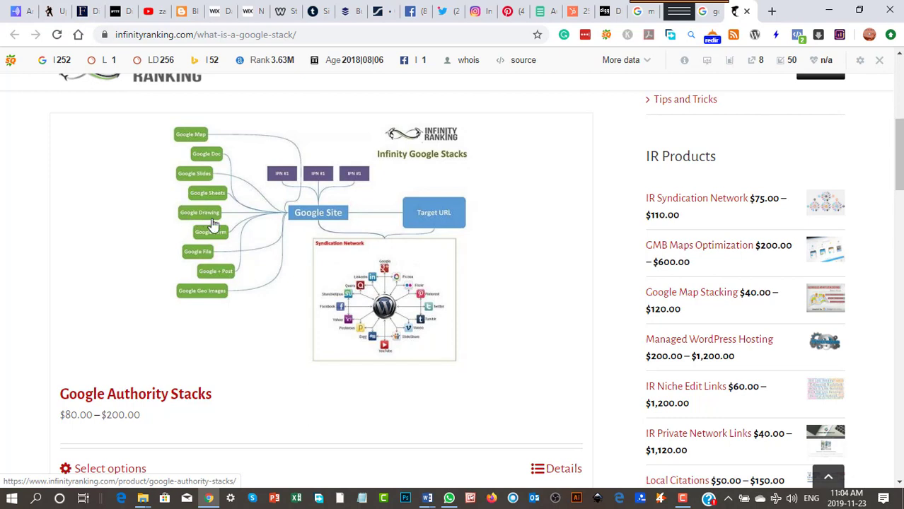
pyautogui.moveTo(254, 270)
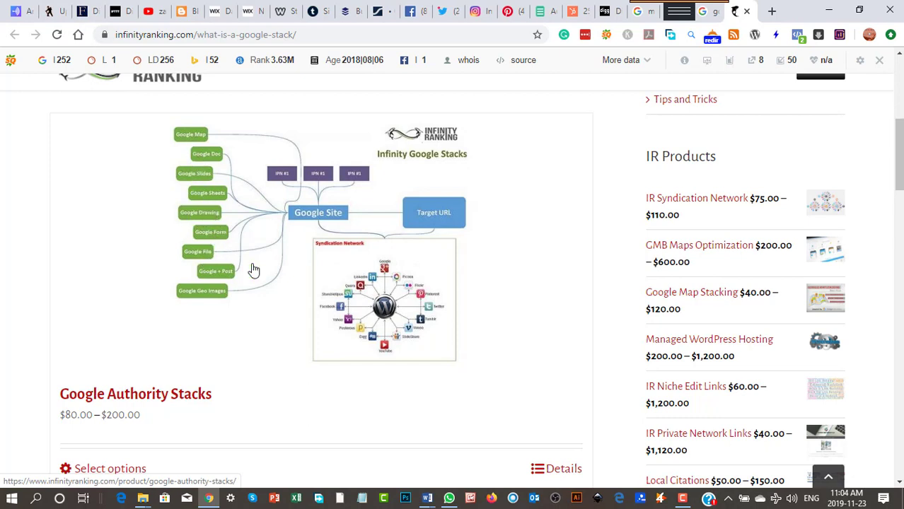
pyautogui.moveTo(209, 188)
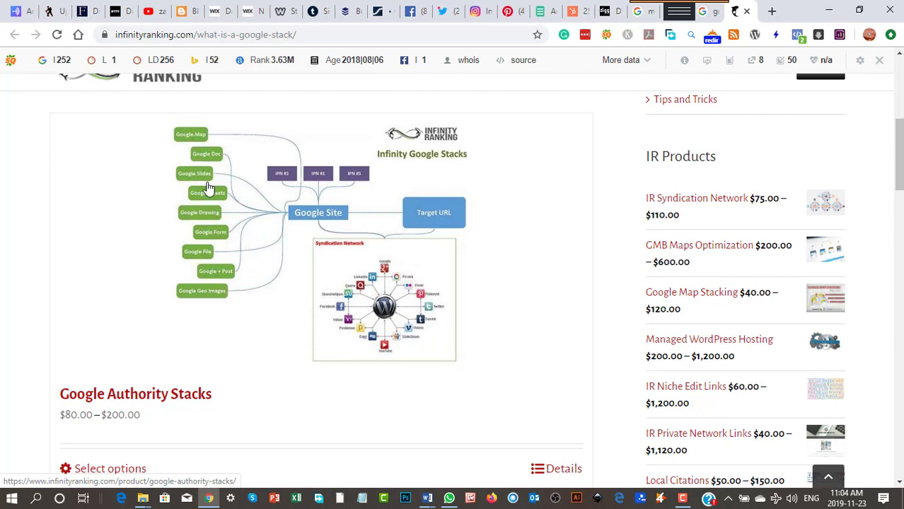
pyautogui.moveTo(204, 305)
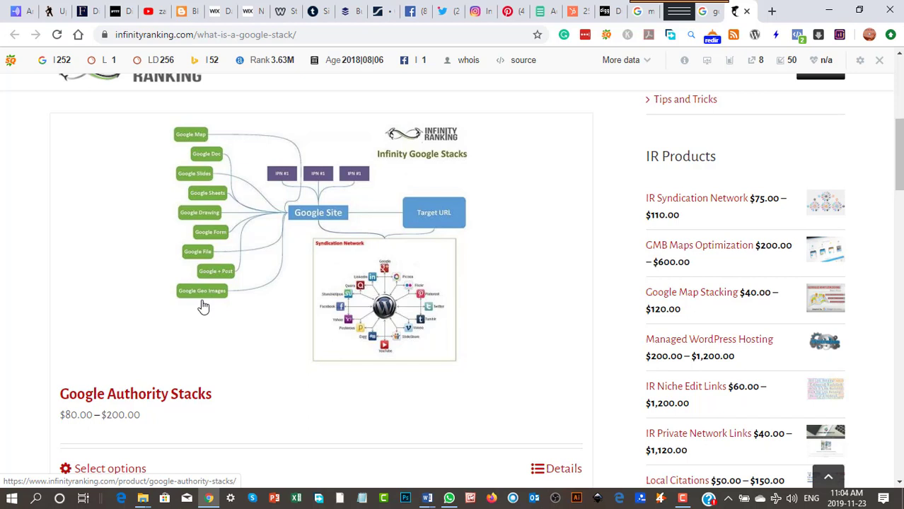
pyautogui.moveTo(266, 266)
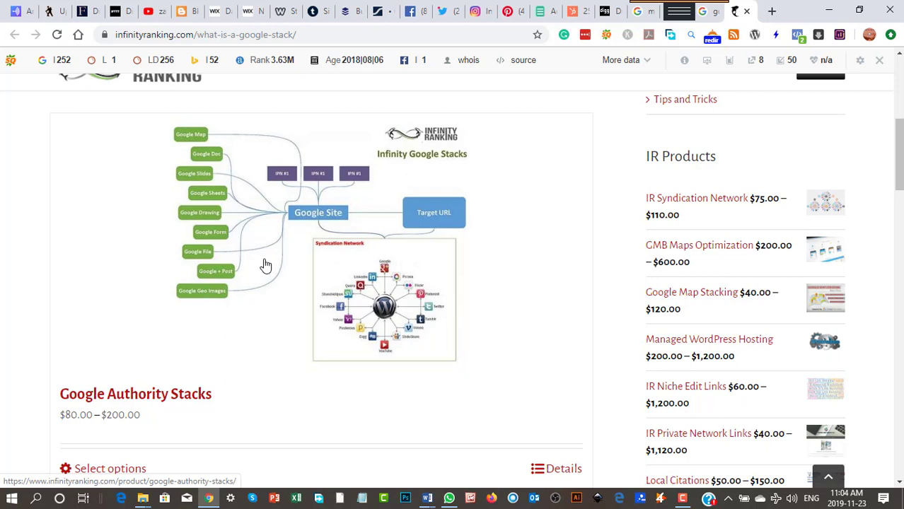
pyautogui.moveTo(301, 218)
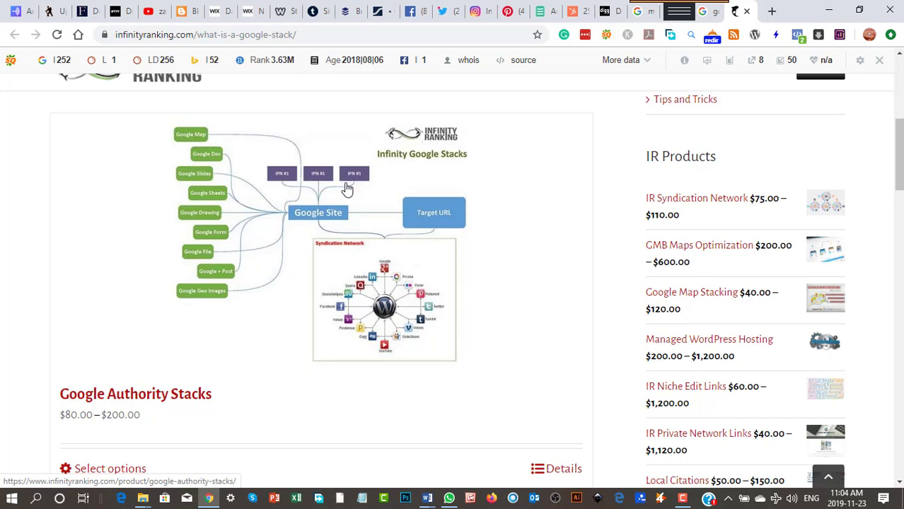
pyautogui.moveTo(330, 184)
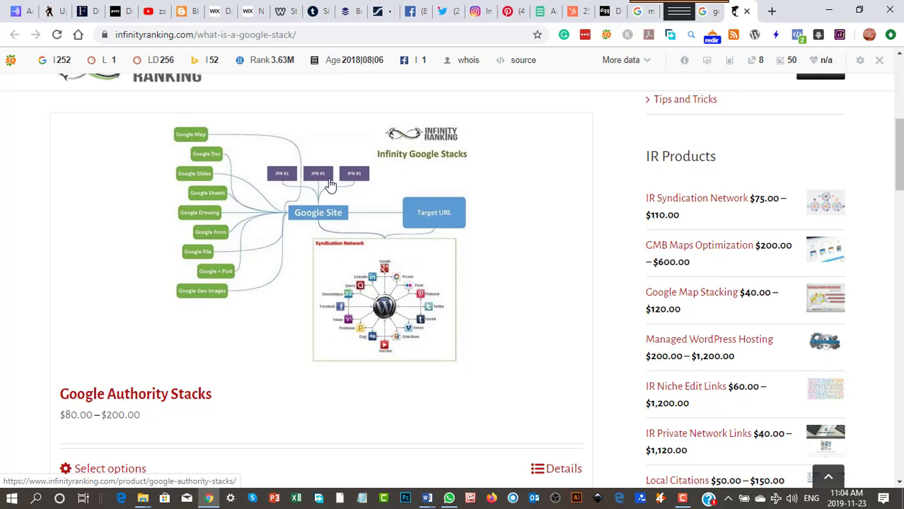
pyautogui.moveTo(328, 185)
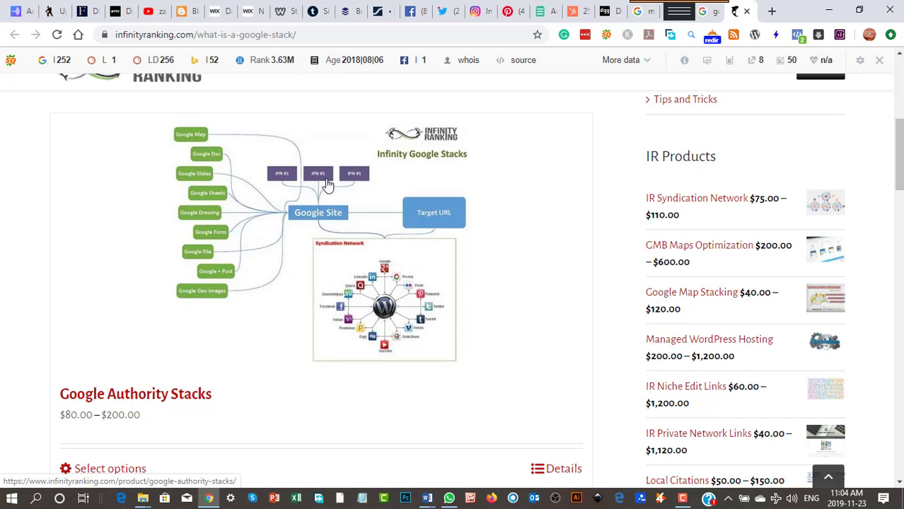
pyautogui.moveTo(244, 154)
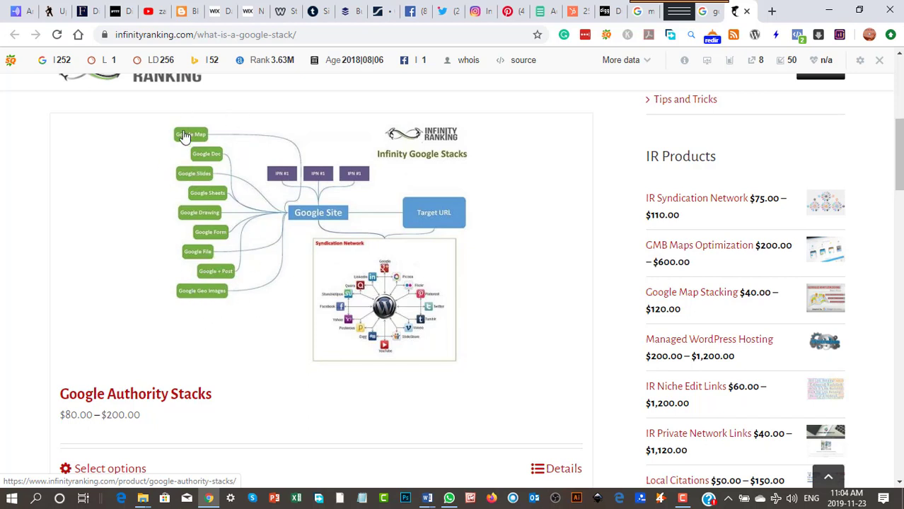
pyautogui.moveTo(317, 212)
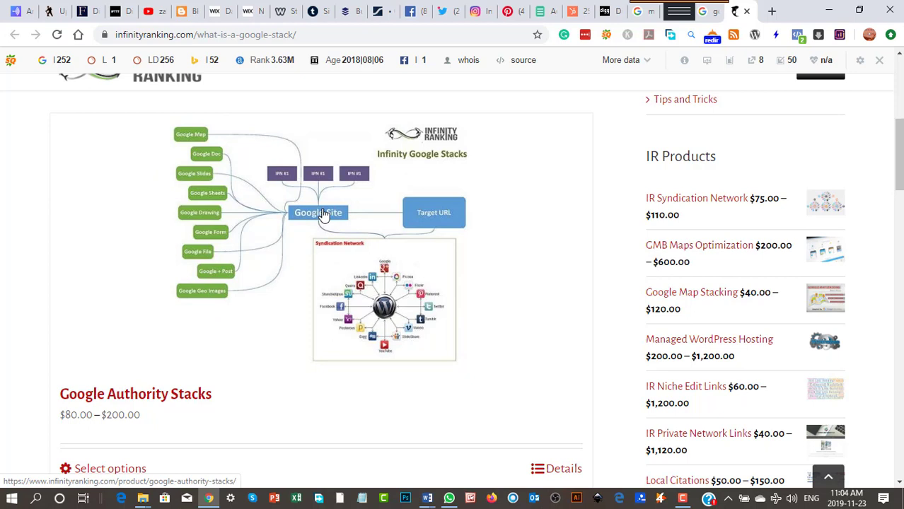
pyautogui.moveTo(205, 182)
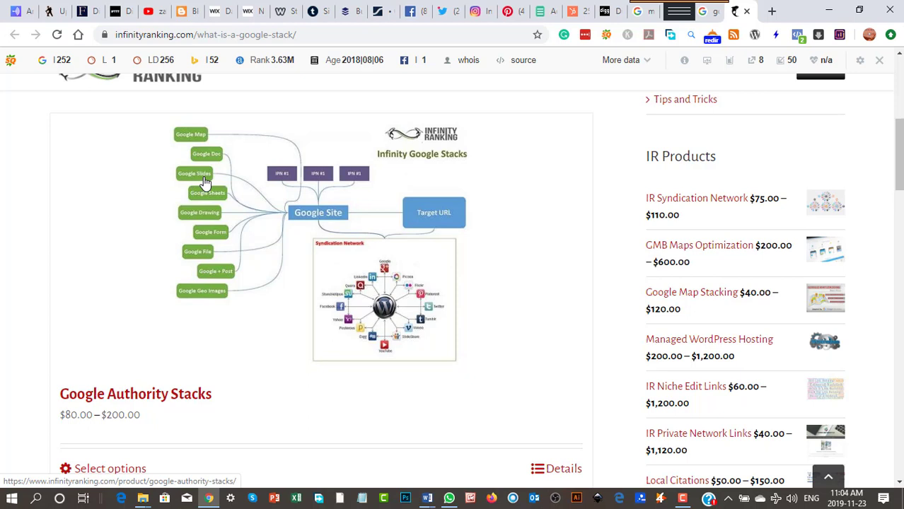
pyautogui.moveTo(296, 113)
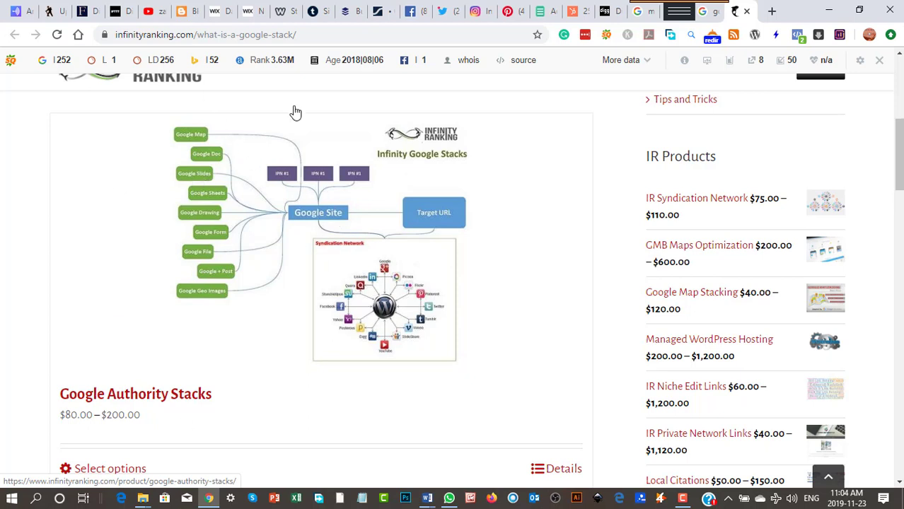
pyautogui.moveTo(342, 221)
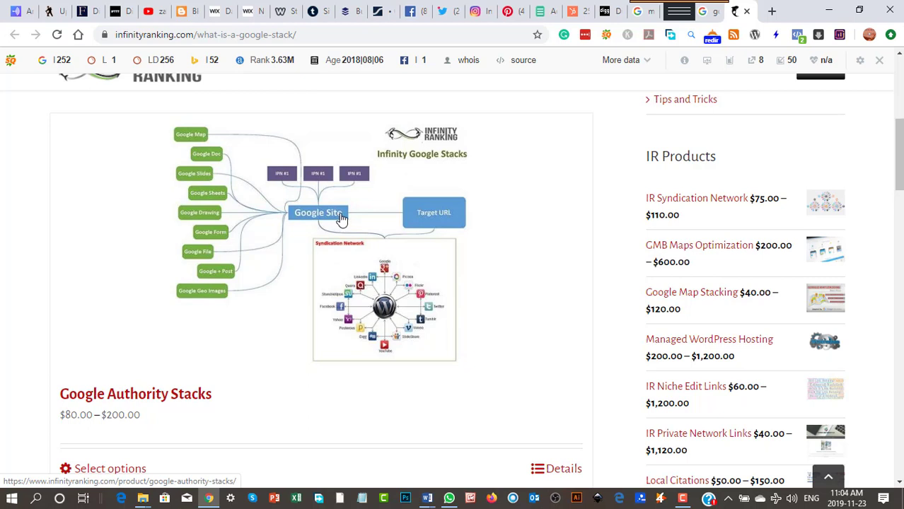
pyautogui.moveTo(316, 218)
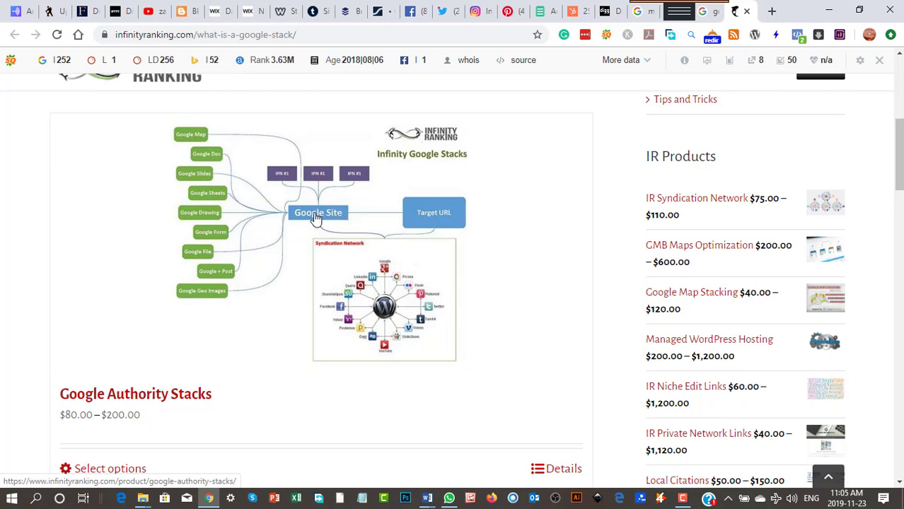
pyautogui.moveTo(441, 215)
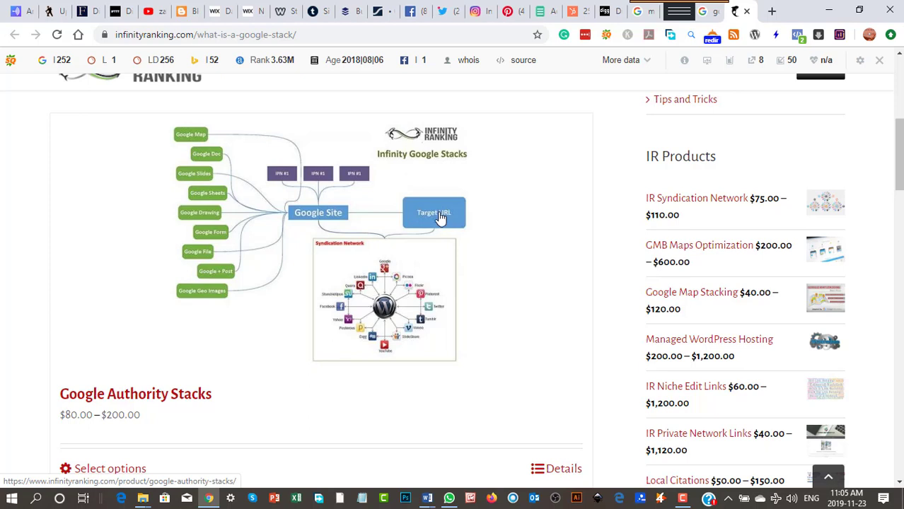
pyautogui.moveTo(441, 220)
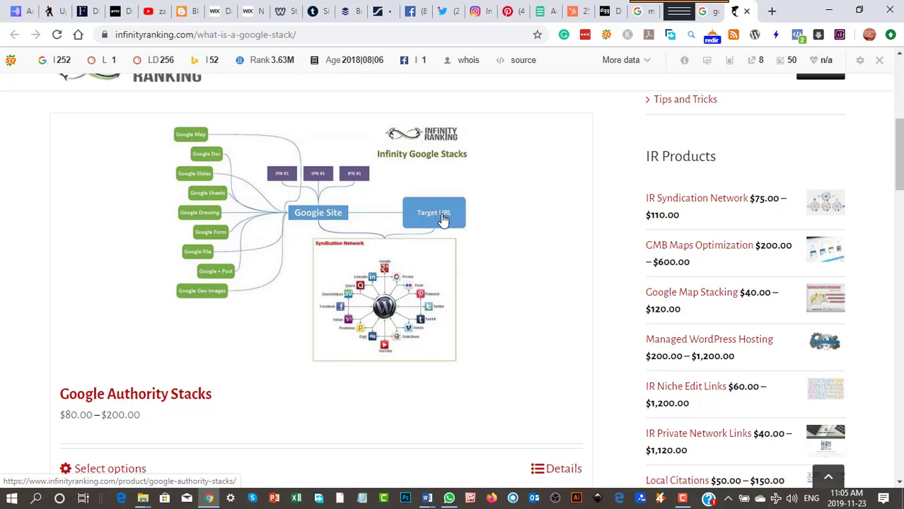
pyautogui.moveTo(362, 249)
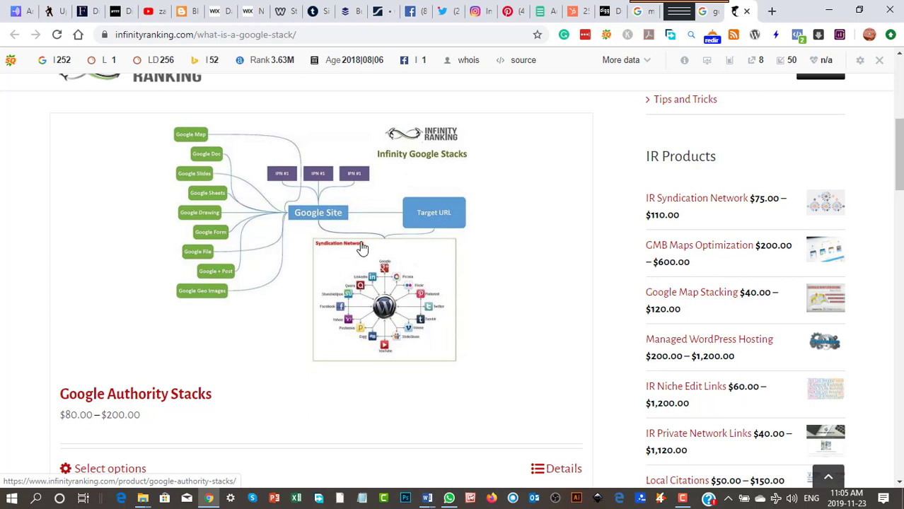
pyautogui.moveTo(424, 348)
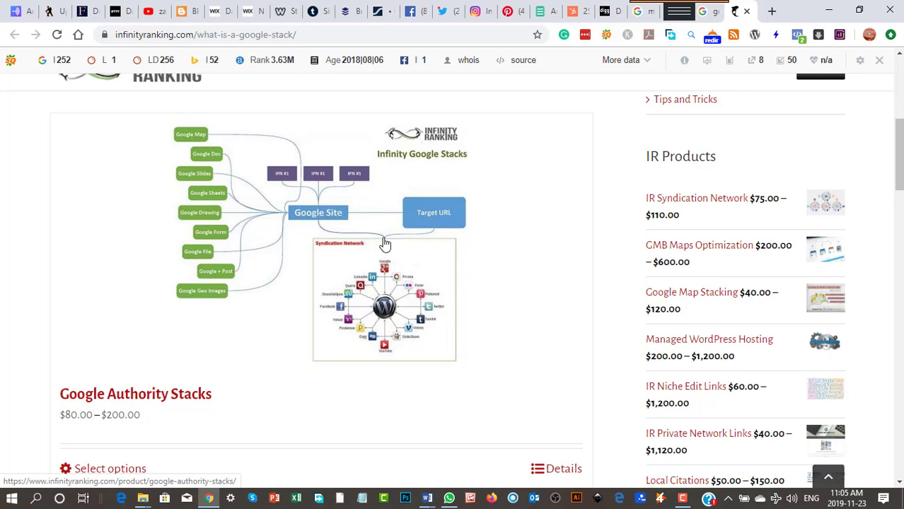
pyautogui.moveTo(375, 375)
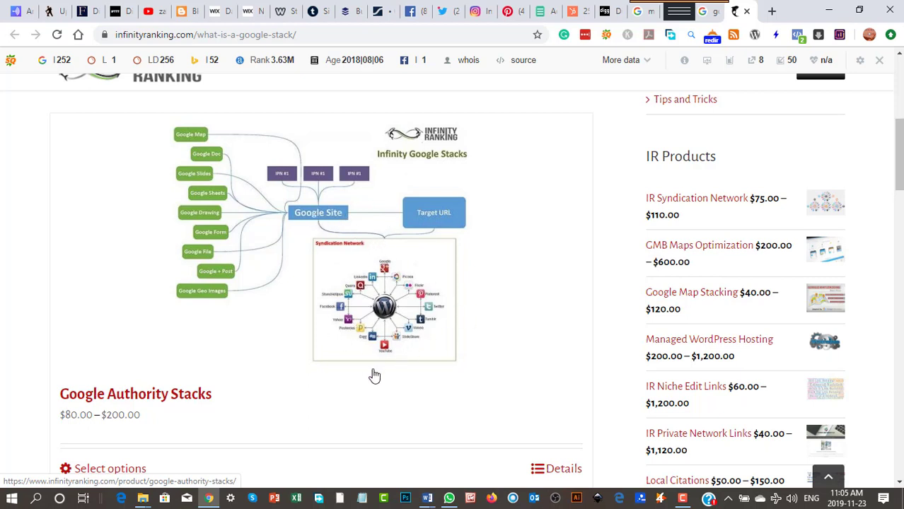
pyautogui.moveTo(393, 328)
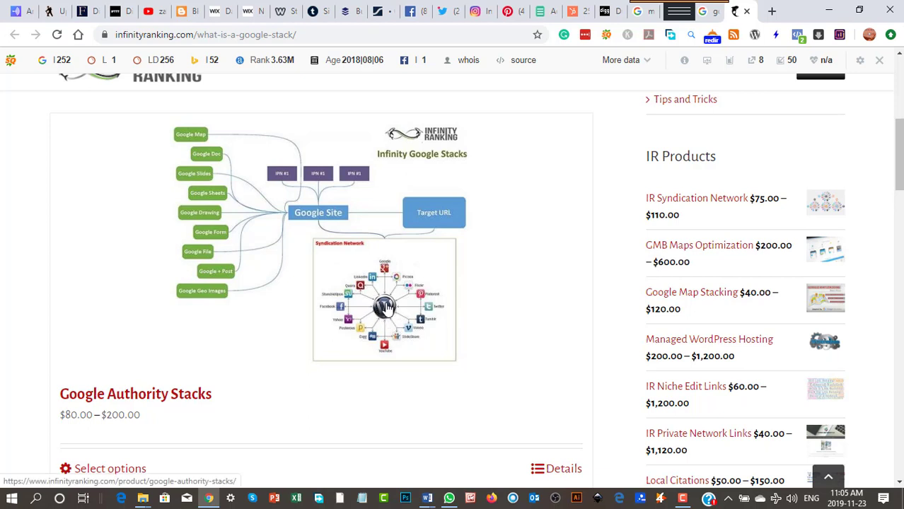
pyautogui.moveTo(387, 318)
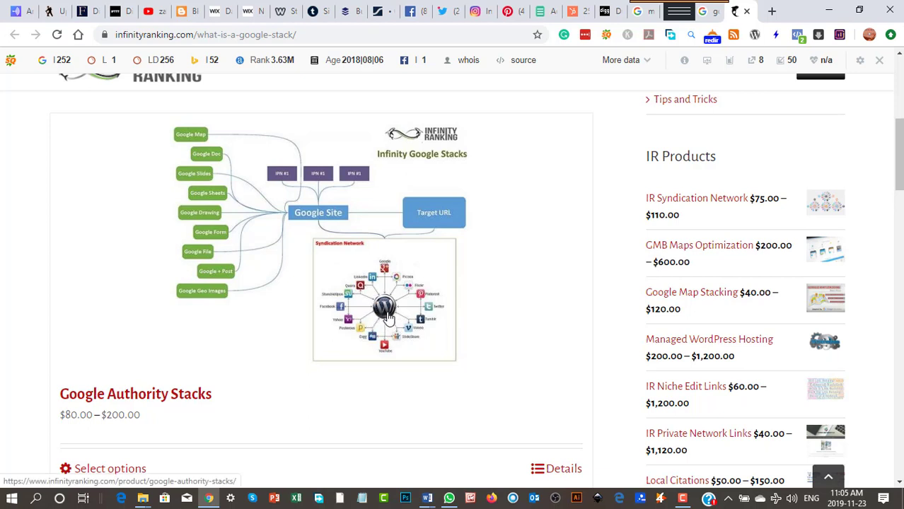
pyautogui.moveTo(342, 314)
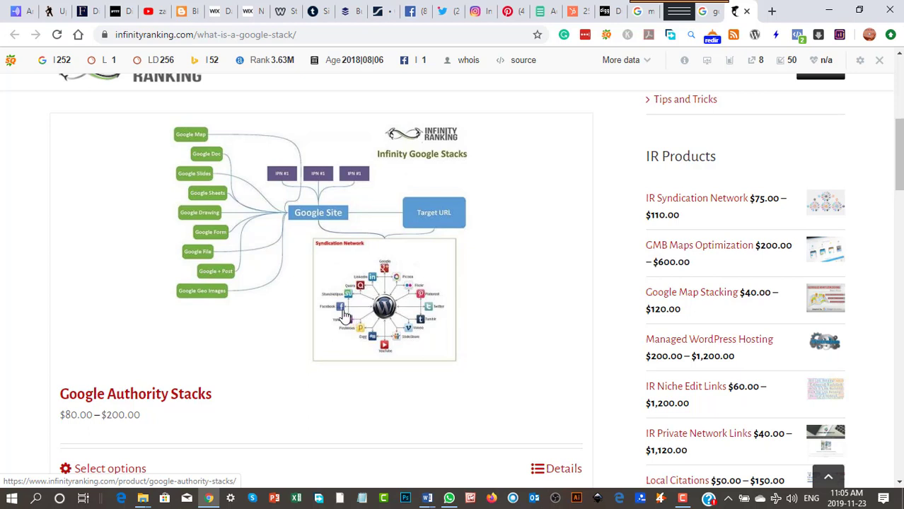
pyautogui.moveTo(357, 293)
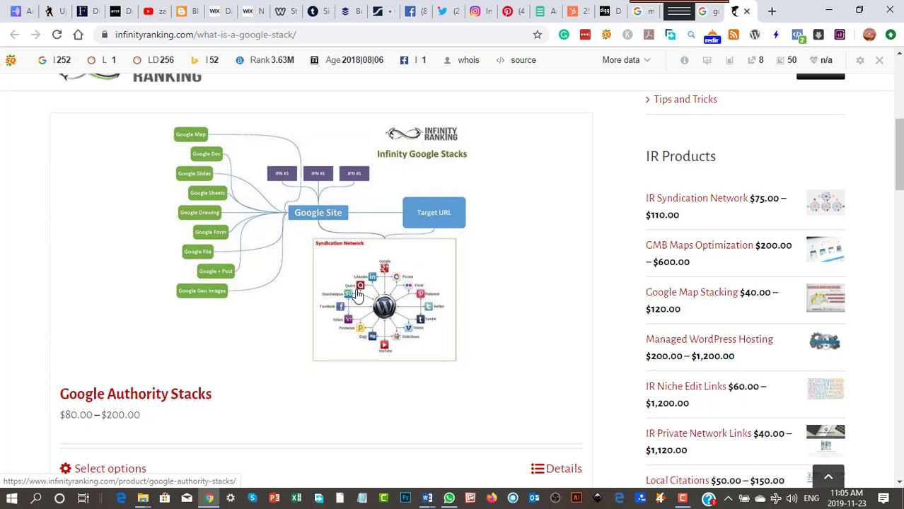
pyautogui.moveTo(376, 289)
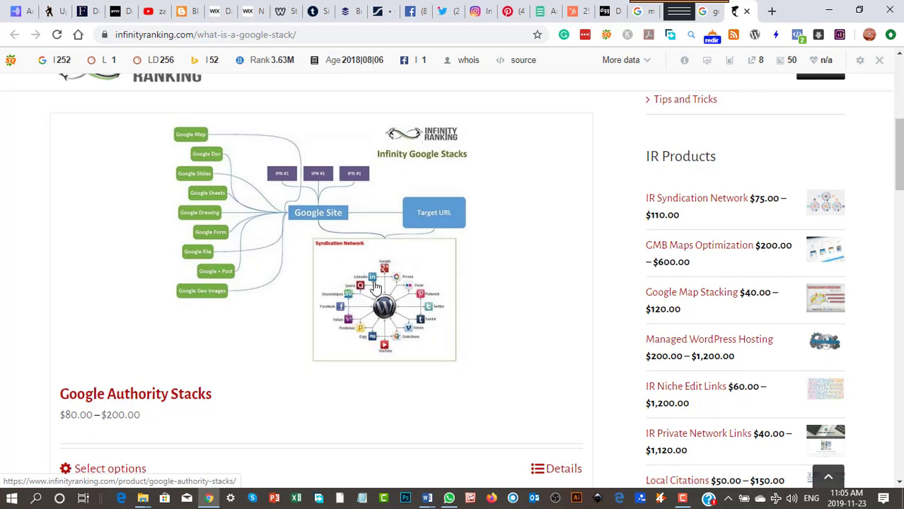
pyautogui.moveTo(380, 286)
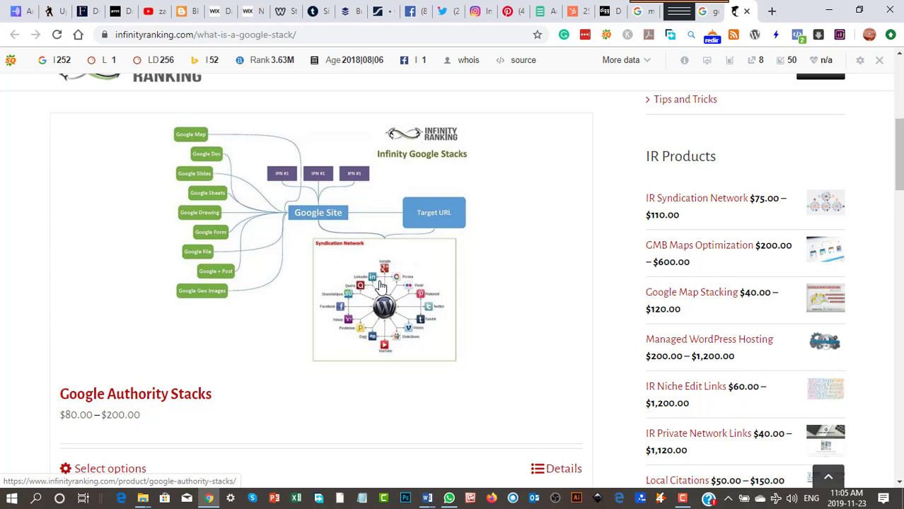
pyautogui.moveTo(386, 306)
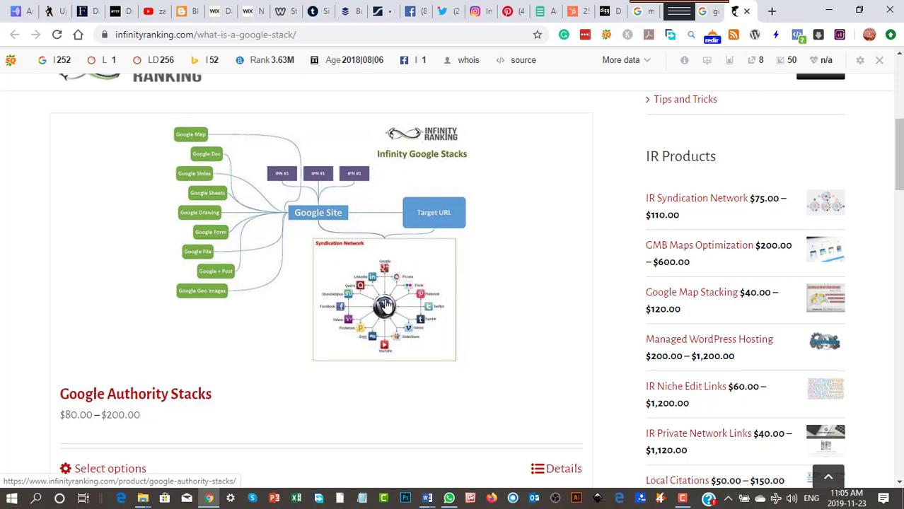
pyautogui.moveTo(421, 314)
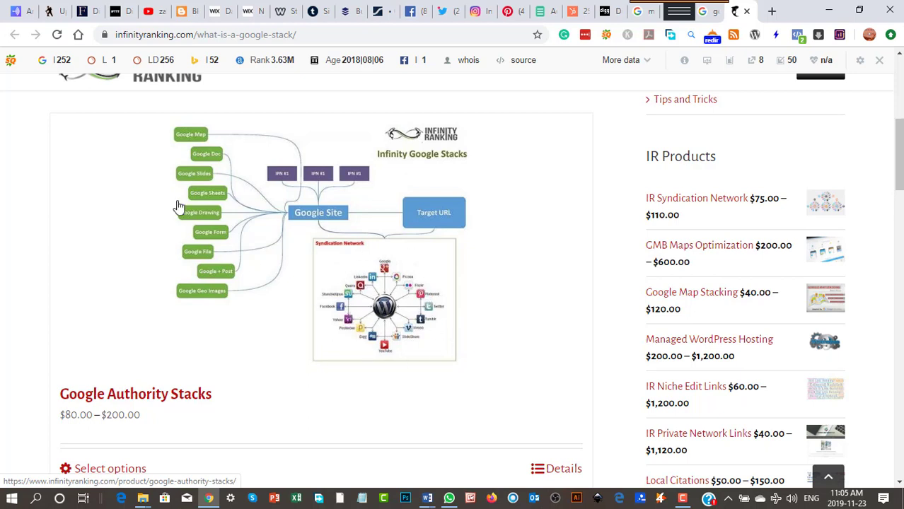
pyautogui.moveTo(280, 195)
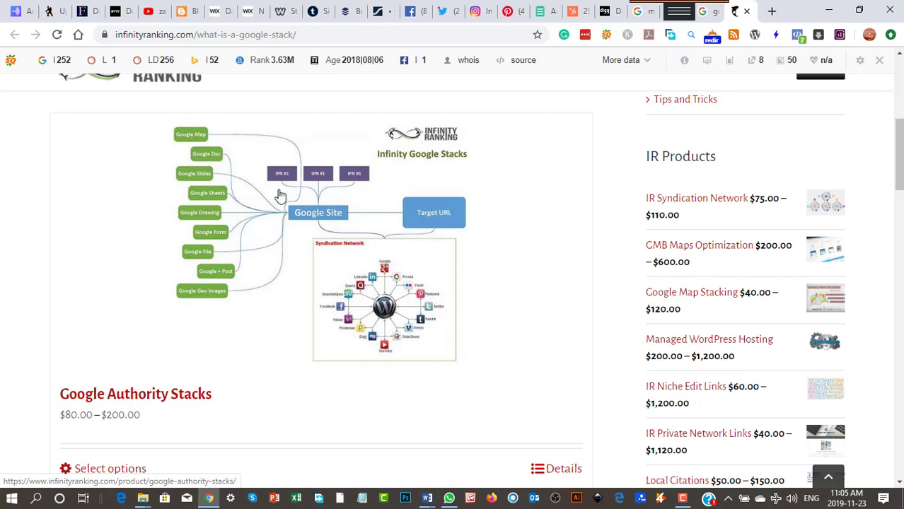
pyautogui.moveTo(95, 11)
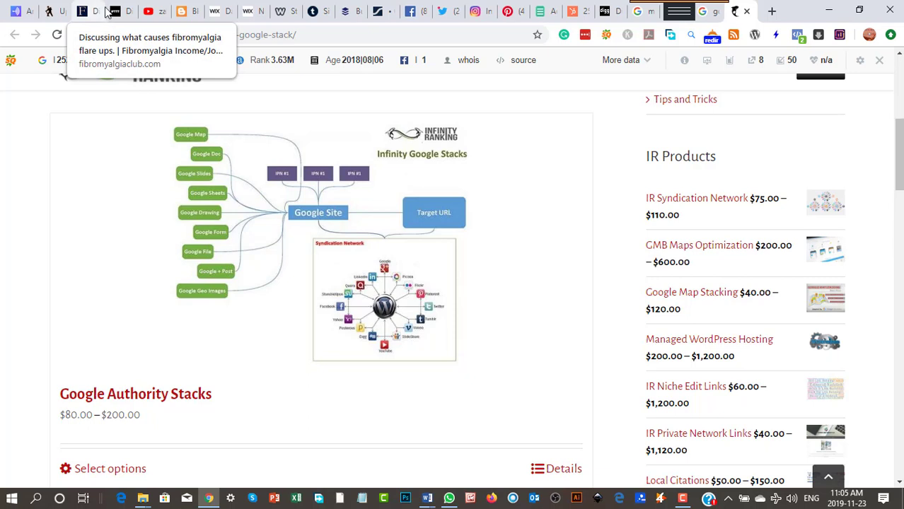
pyautogui.moveTo(116, 11)
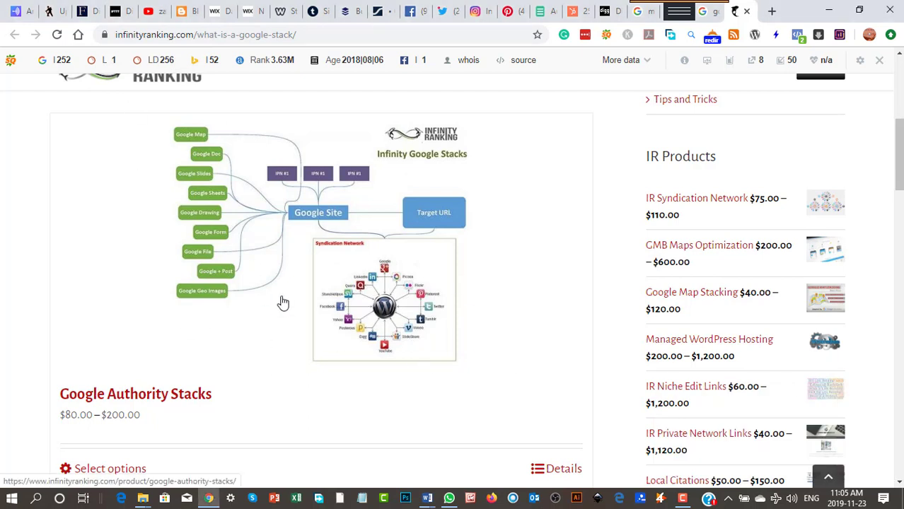
pyautogui.moveTo(312, 209)
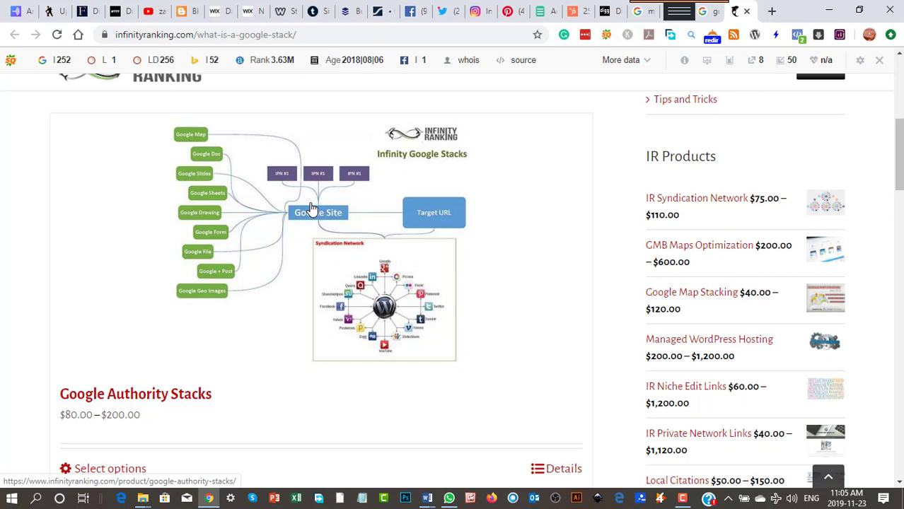
pyautogui.moveTo(300, 218)
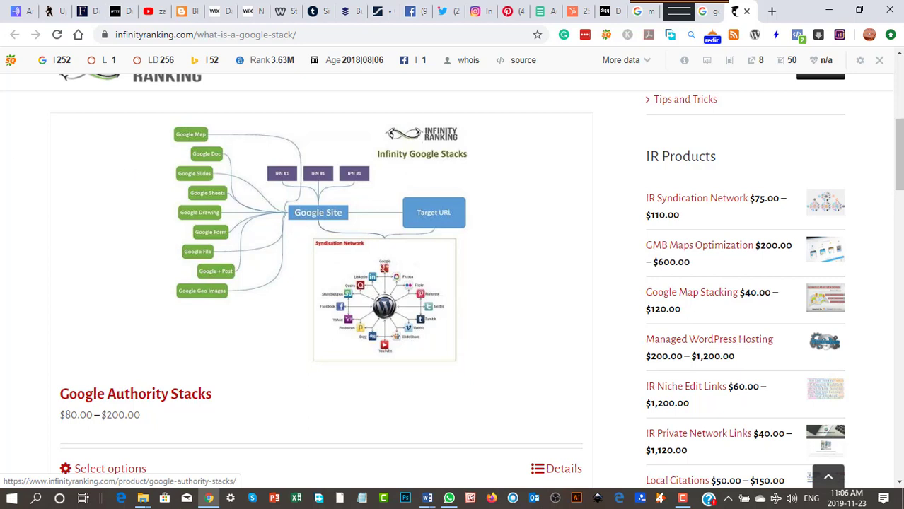
pyautogui.moveTo(186, 325)
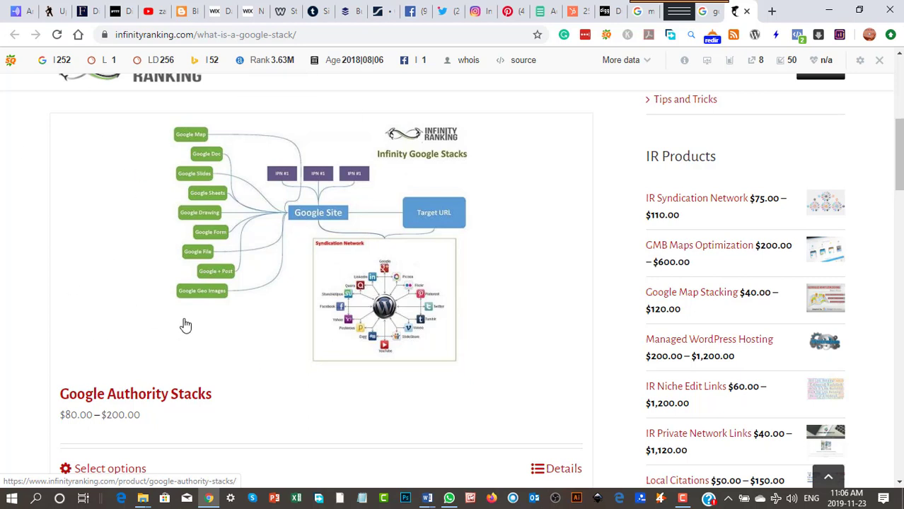
pyautogui.moveTo(304, 245)
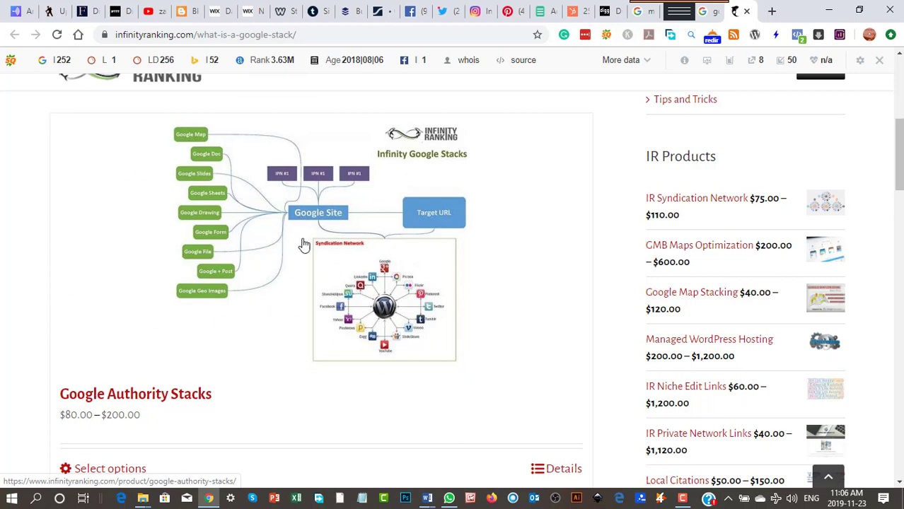
pyautogui.moveTo(187, 286)
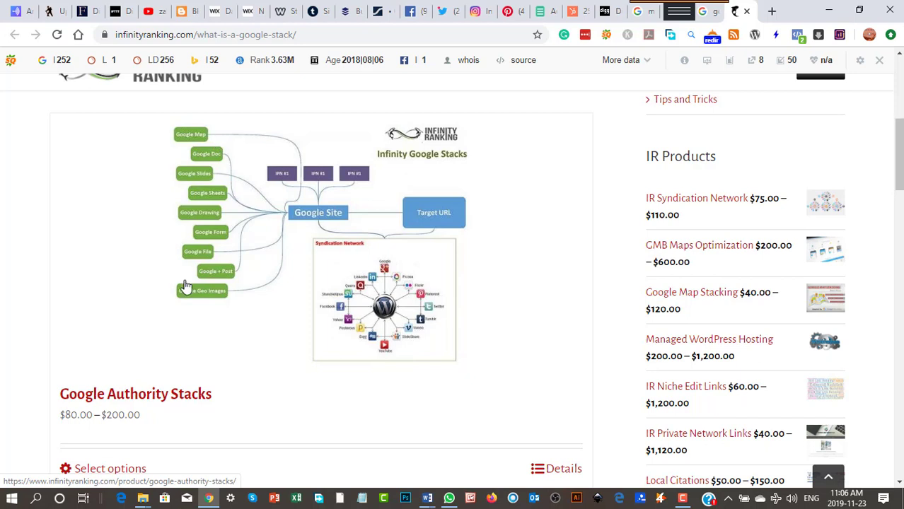
pyautogui.moveTo(317, 212)
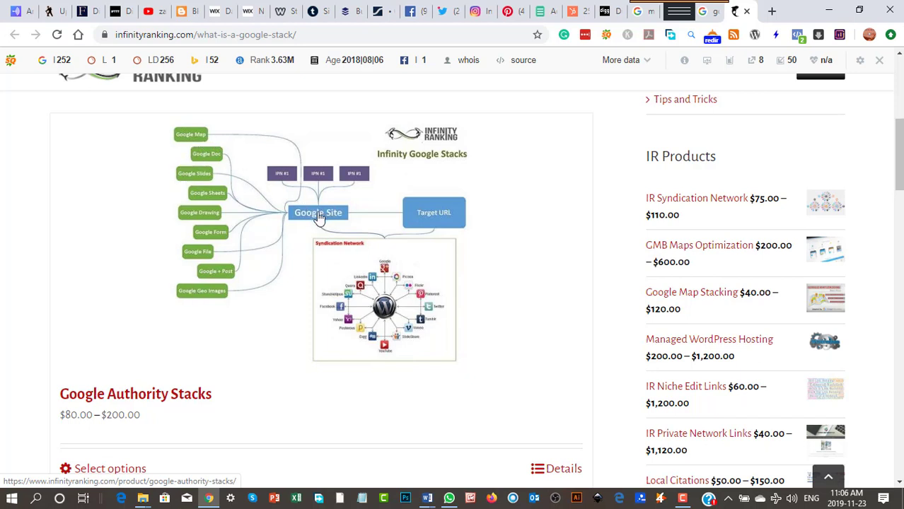
pyautogui.moveTo(319, 219)
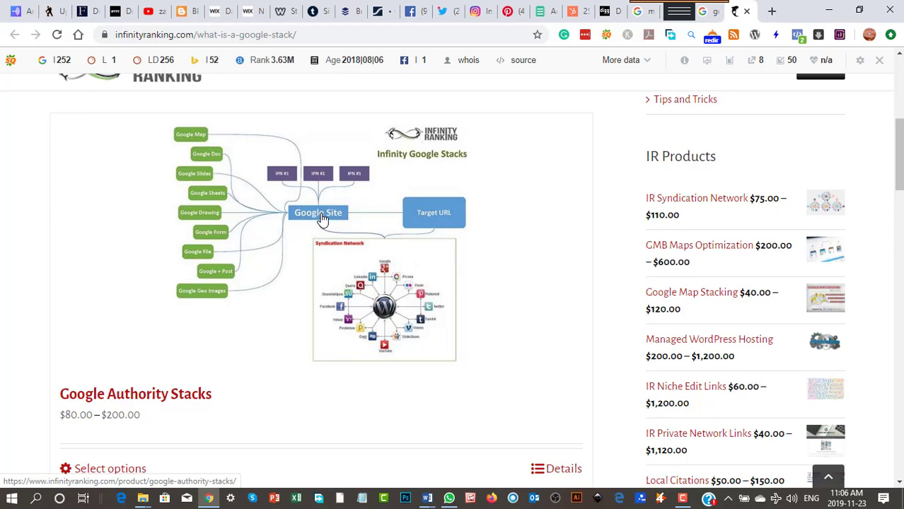
pyautogui.moveTo(149, 161)
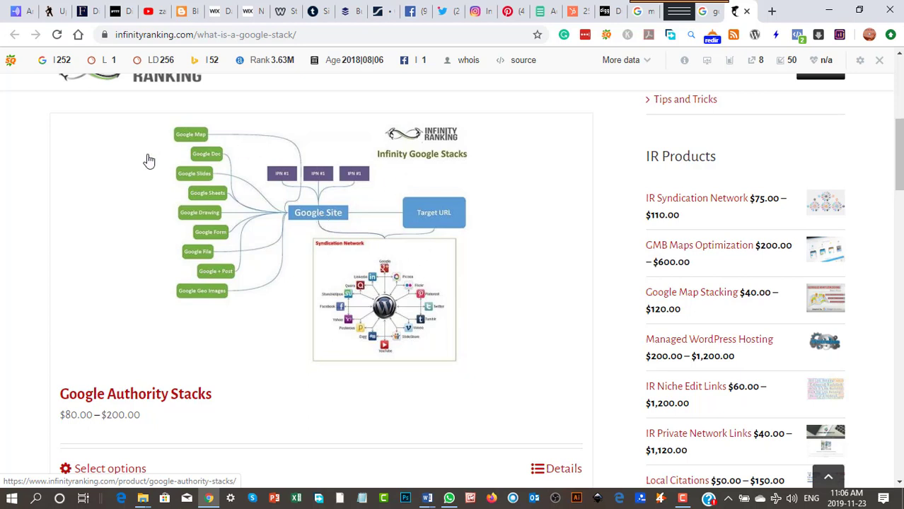
pyautogui.moveTo(223, 303)
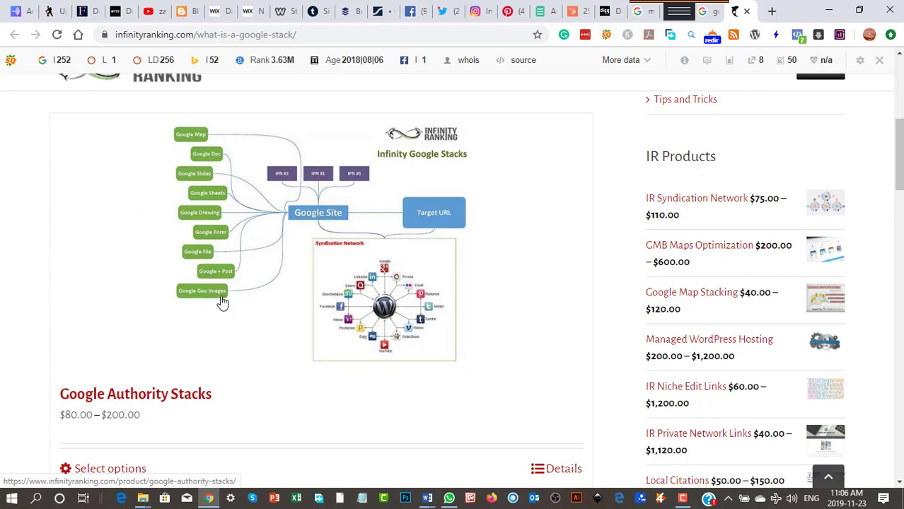
pyautogui.moveTo(303, 214)
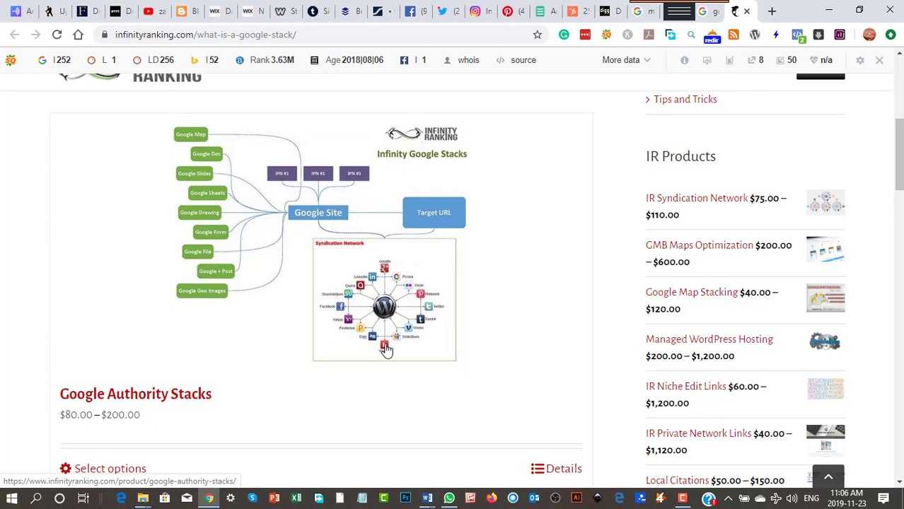
pyautogui.moveTo(174, 243)
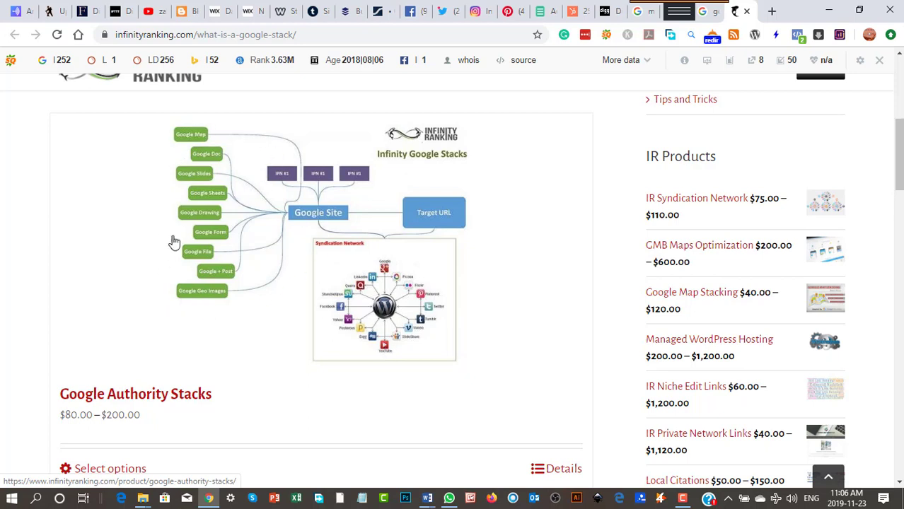
pyautogui.moveTo(213, 268)
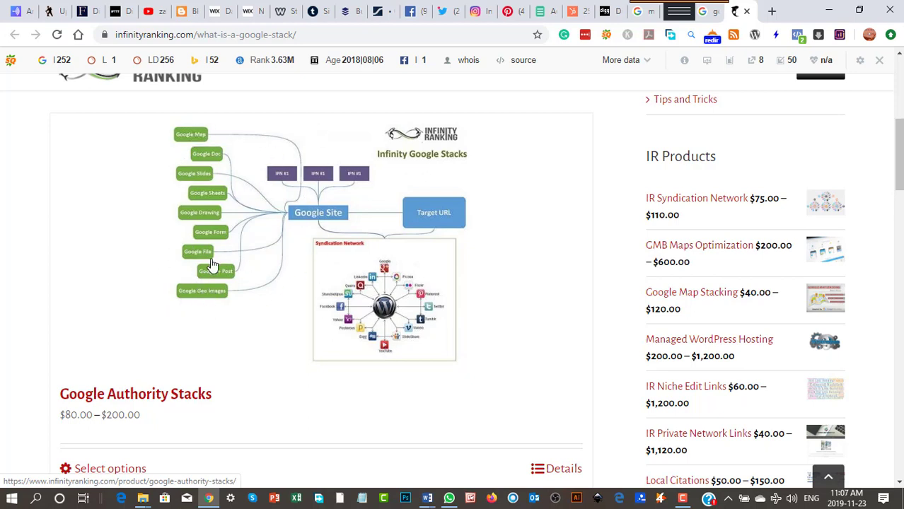
pyautogui.moveTo(442, 227)
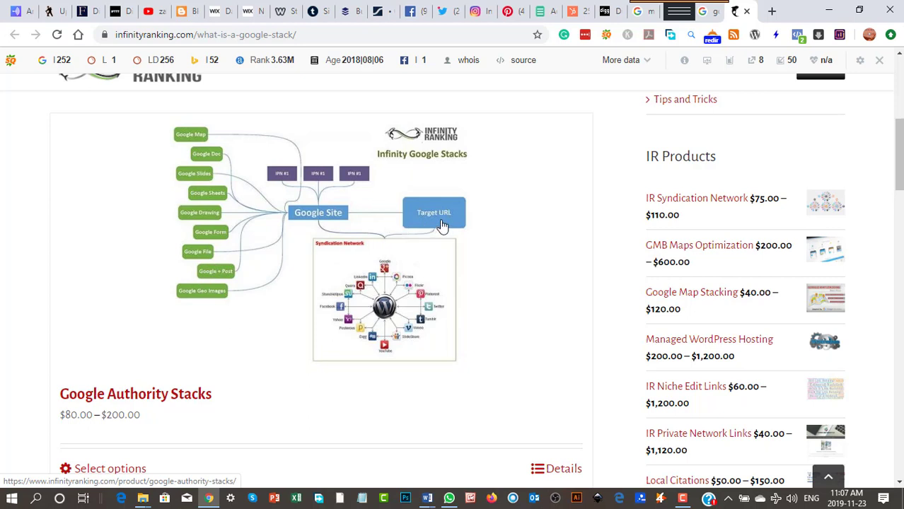
pyautogui.moveTo(389, 280)
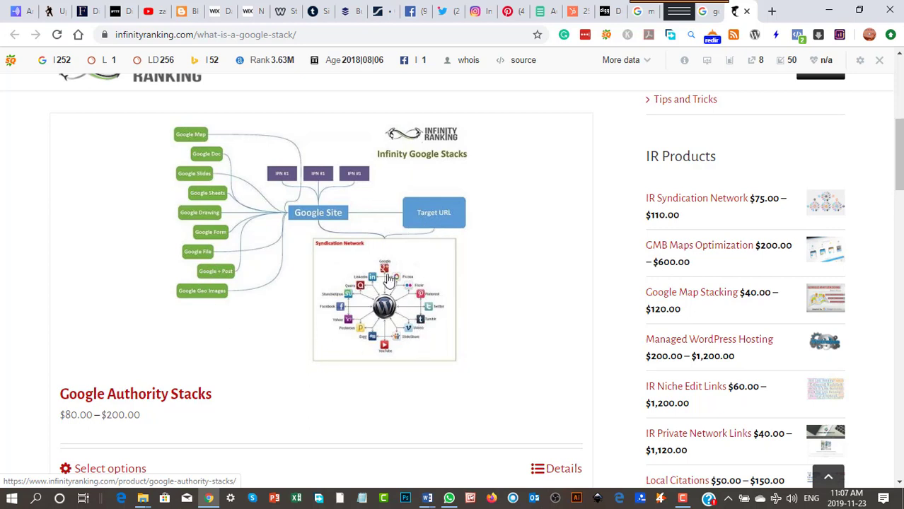
pyautogui.moveTo(427, 304)
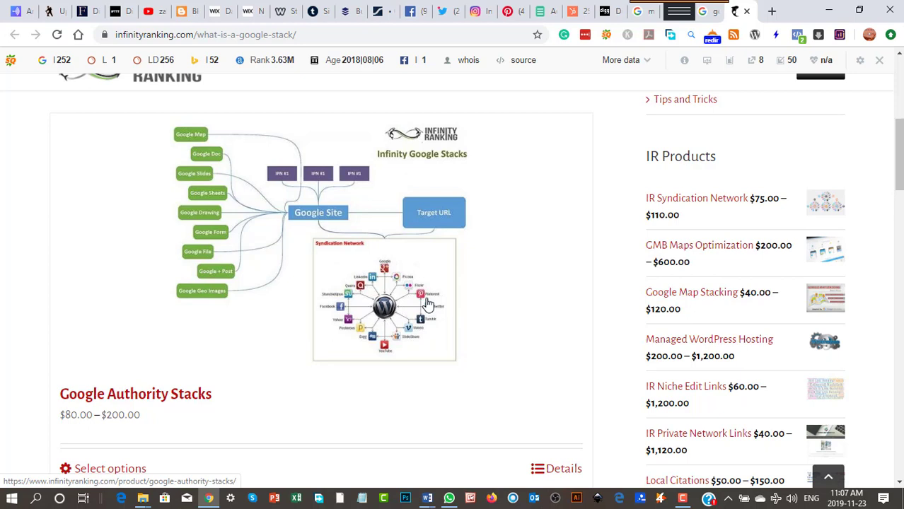
pyautogui.moveTo(530, 293)
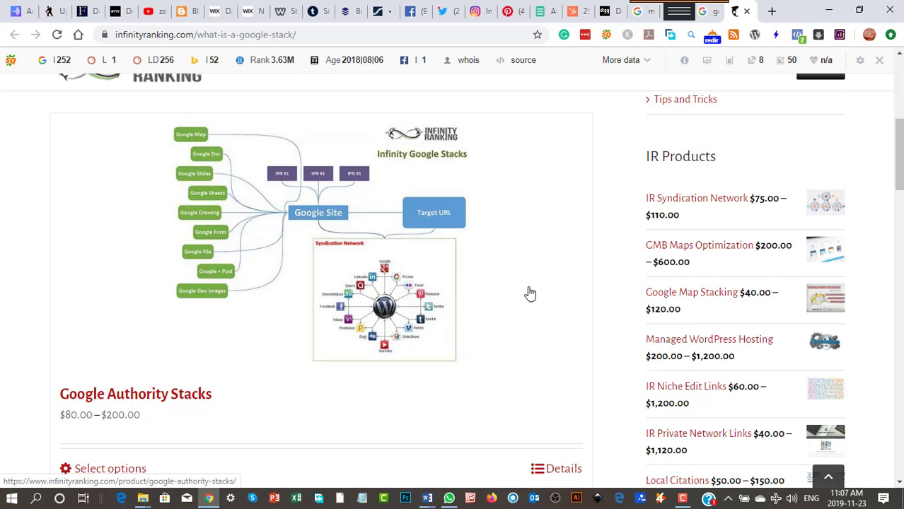
pyautogui.moveTo(521, 311)
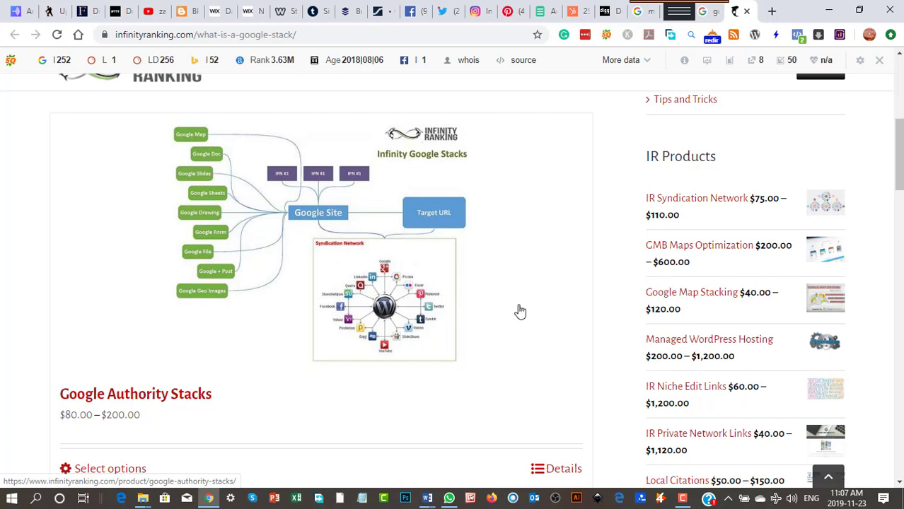
pyautogui.moveTo(230, 341)
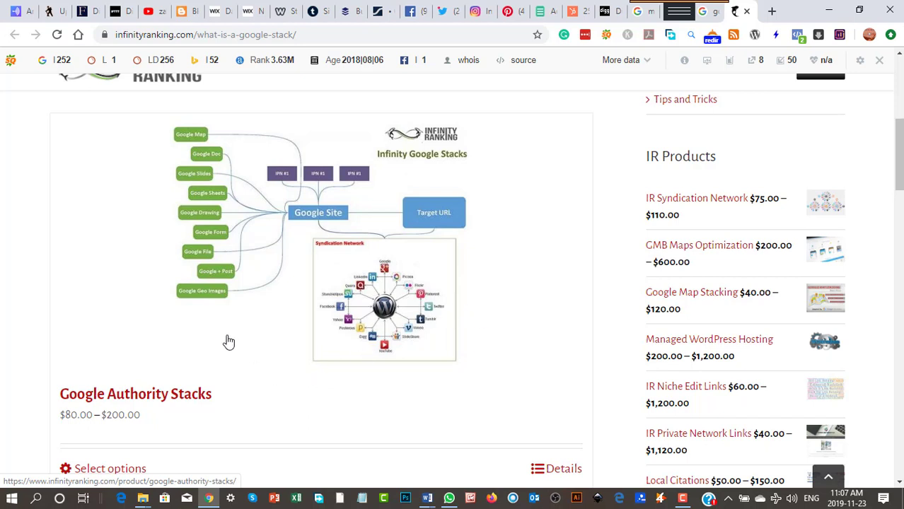
pyautogui.moveTo(228, 337)
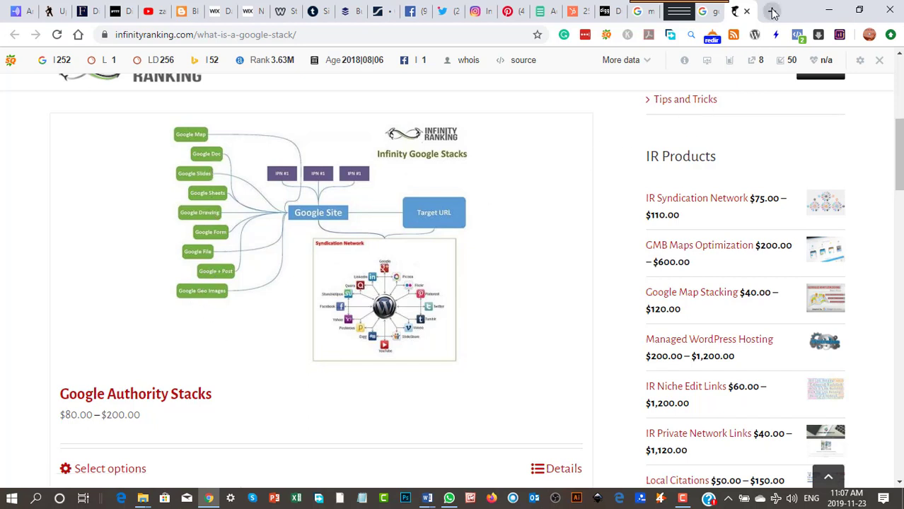
# On a new tab, browse the Google apps list (Maps, YouTube, News, Drive, Translate, Photos).
pyautogui.click(772, 11)
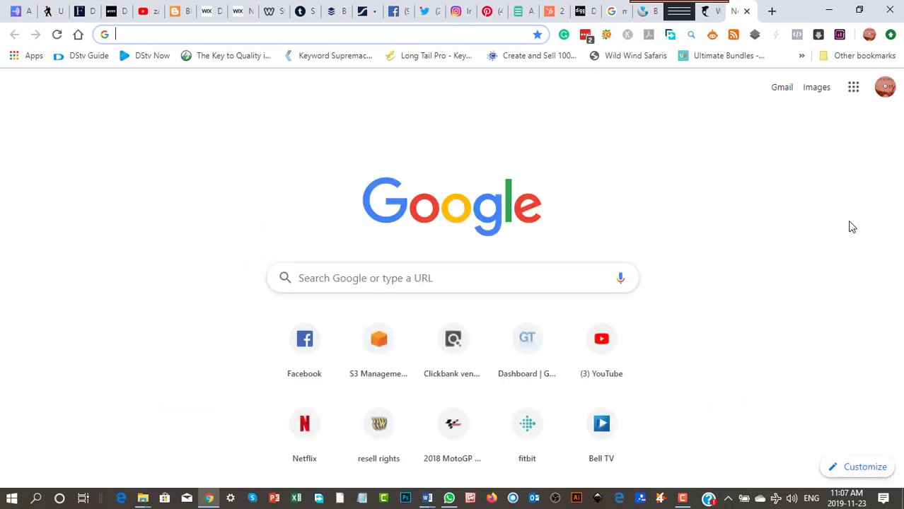
pyautogui.moveTo(853, 88)
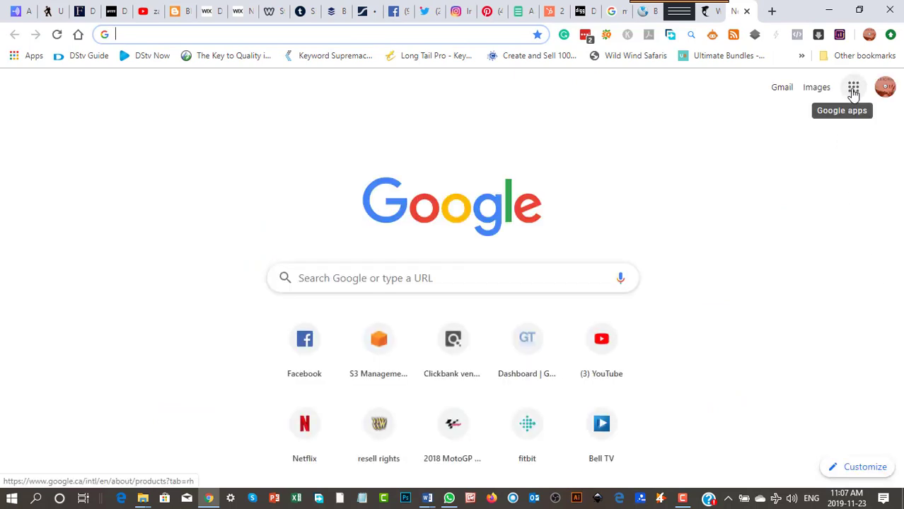
pyautogui.click(852, 88)
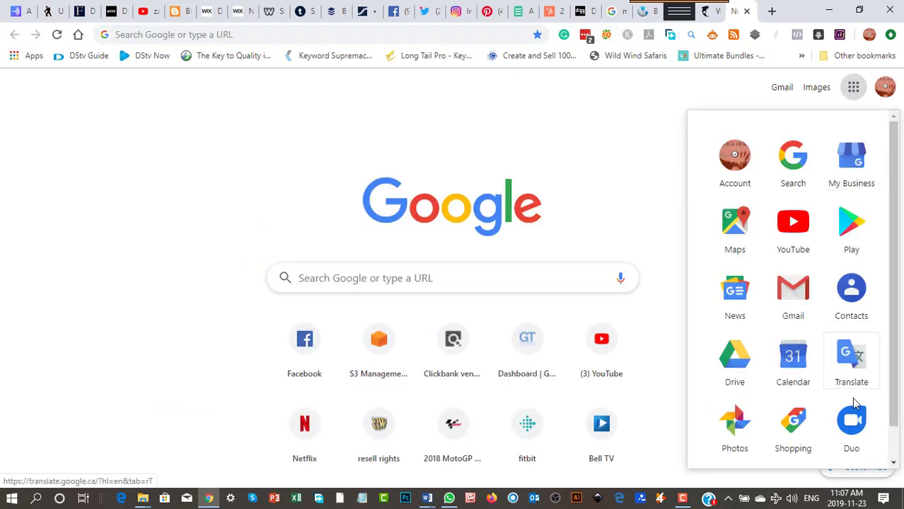
pyautogui.scroll(-3)
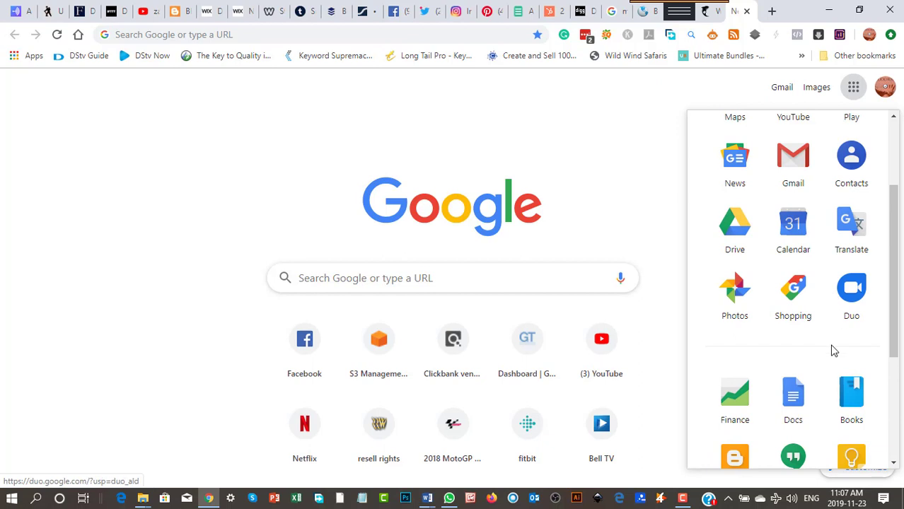
pyautogui.scroll(-3)
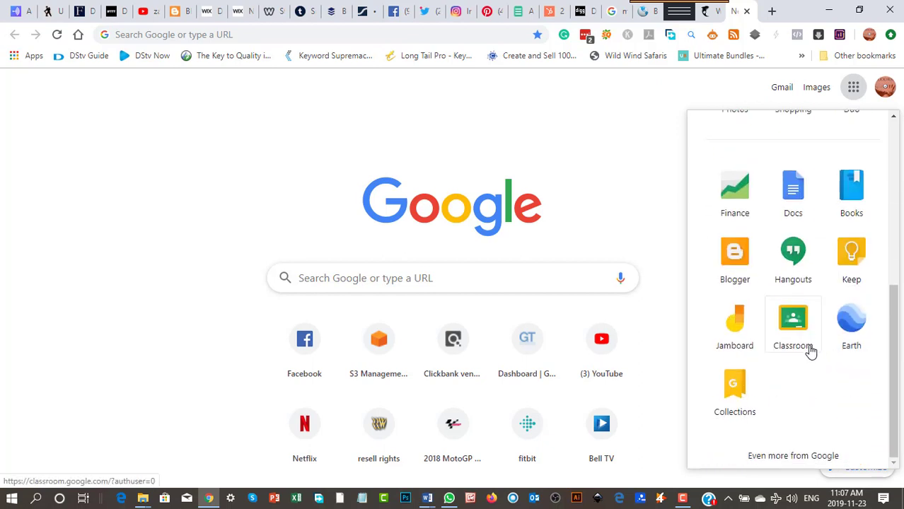
pyautogui.moveTo(792, 255)
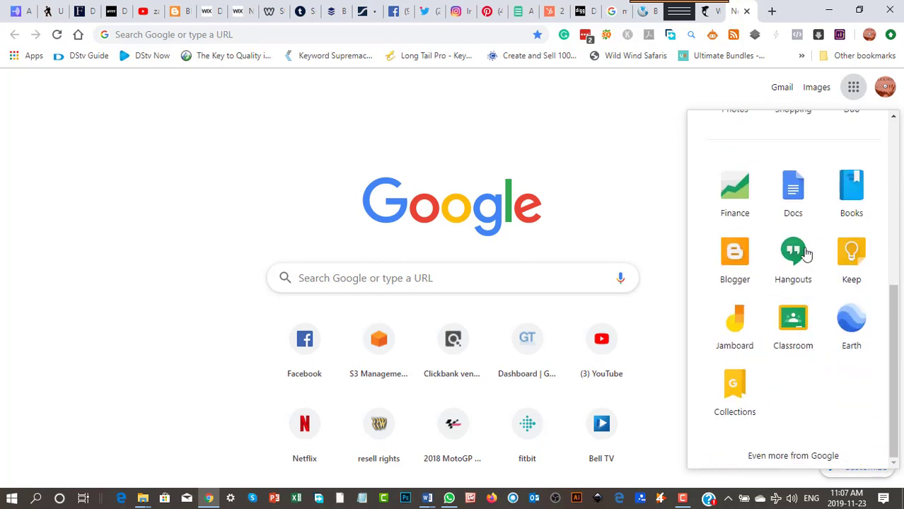
pyautogui.moveTo(812, 393)
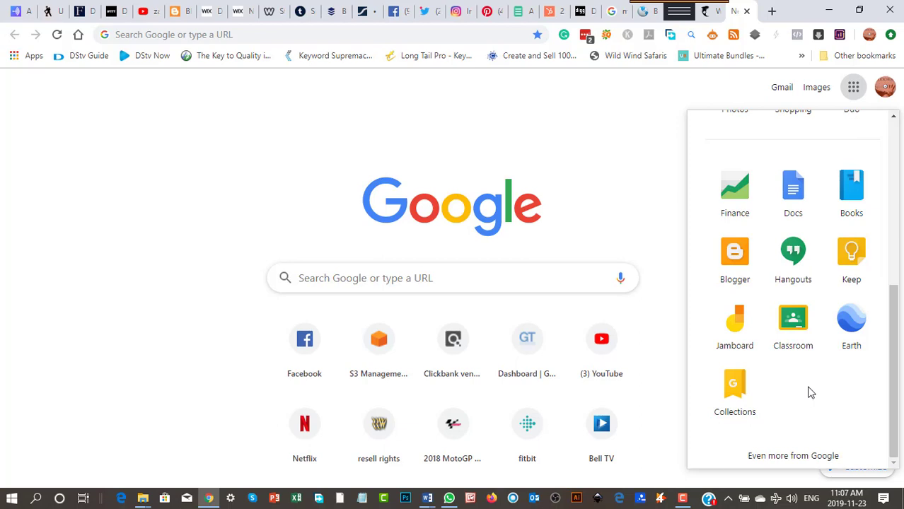
pyautogui.moveTo(736, 256)
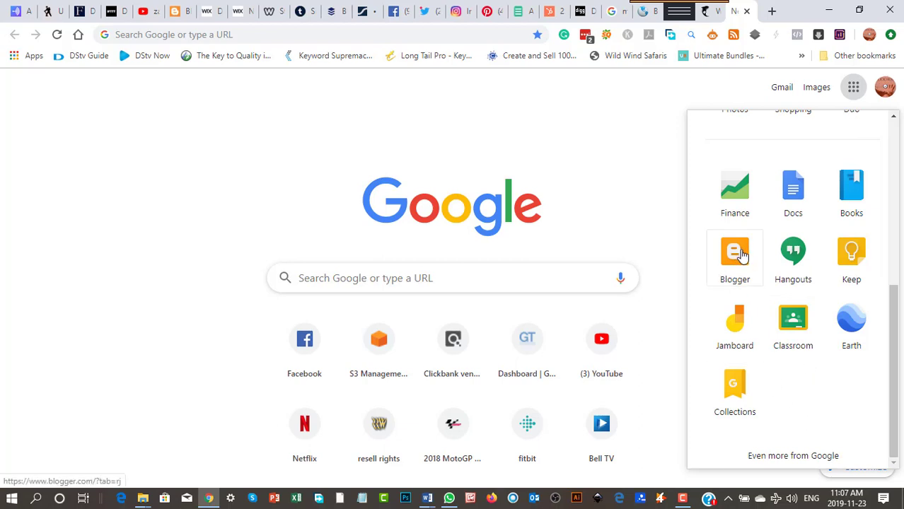
pyautogui.moveTo(834, 420)
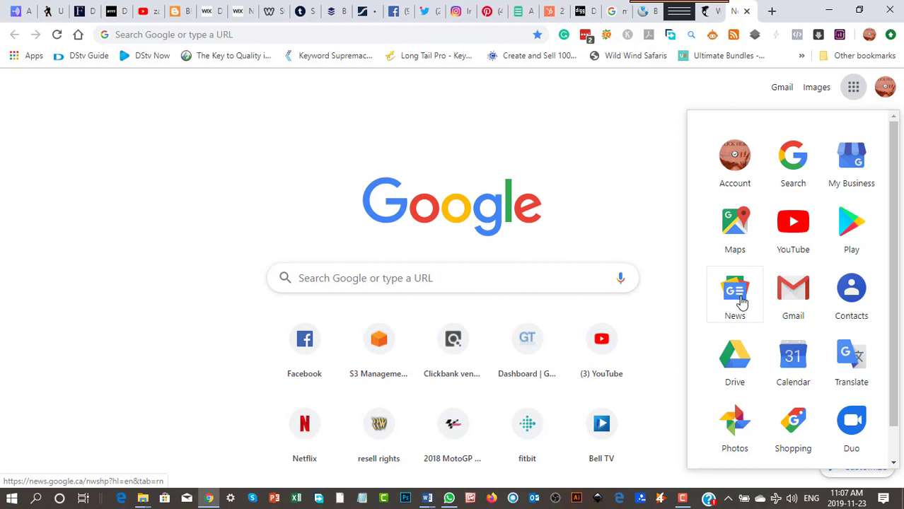
pyautogui.moveTo(741, 303)
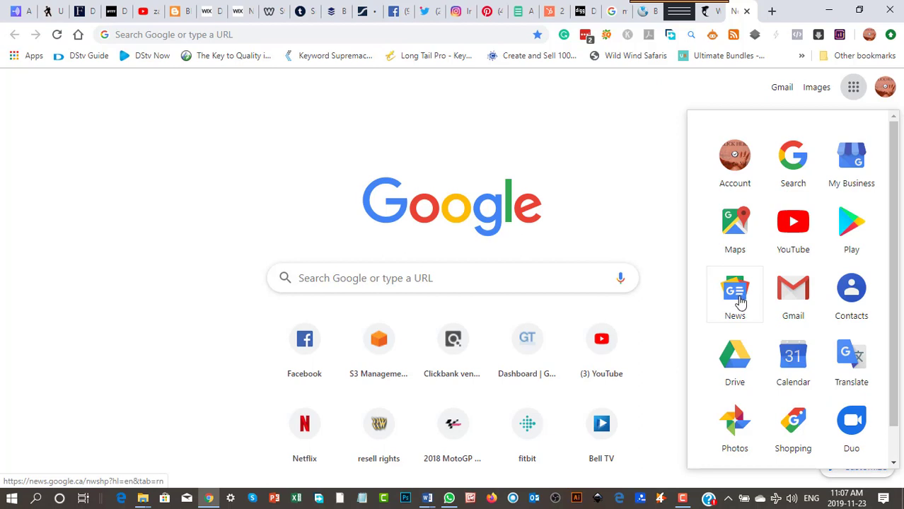
pyautogui.moveTo(739, 303)
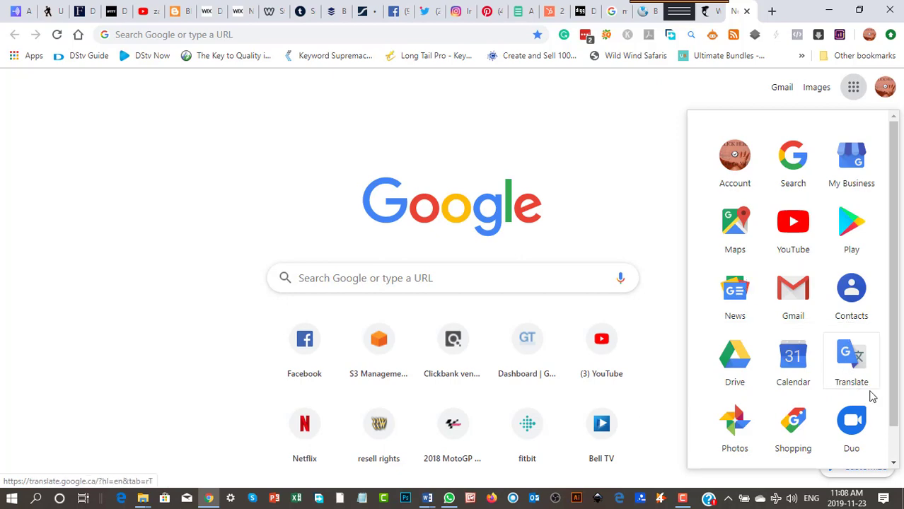
pyautogui.scroll(-3)
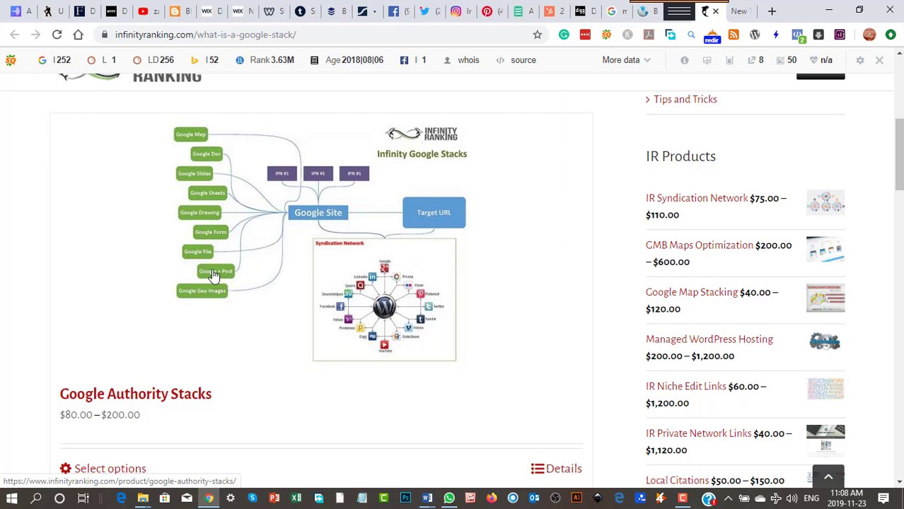
pyautogui.moveTo(225, 286)
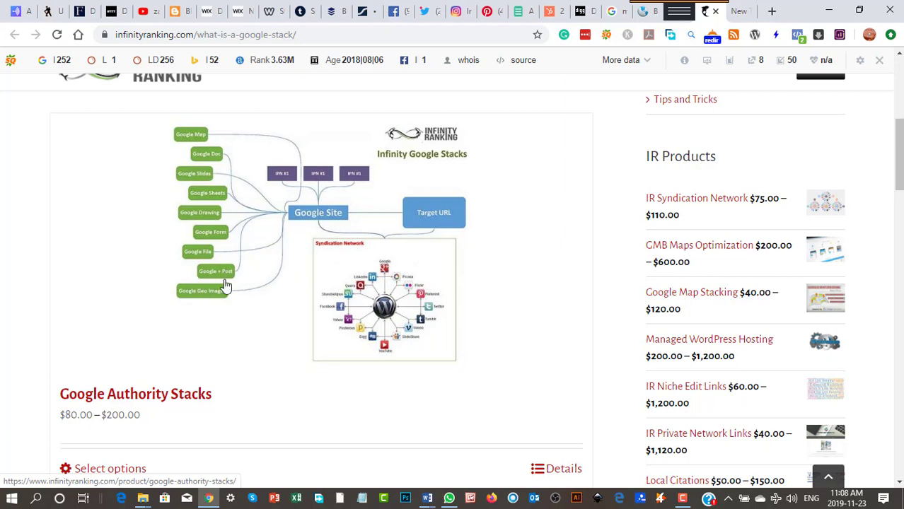
pyautogui.moveTo(191, 299)
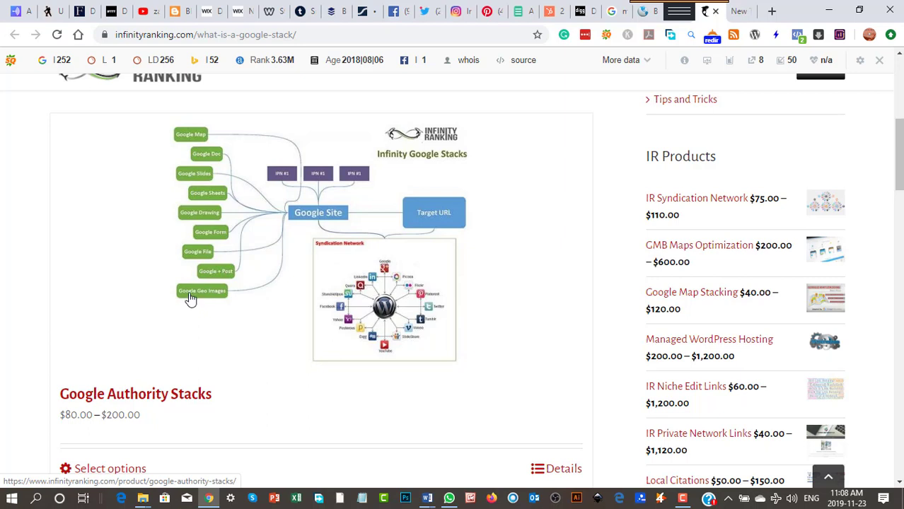
pyautogui.moveTo(209, 244)
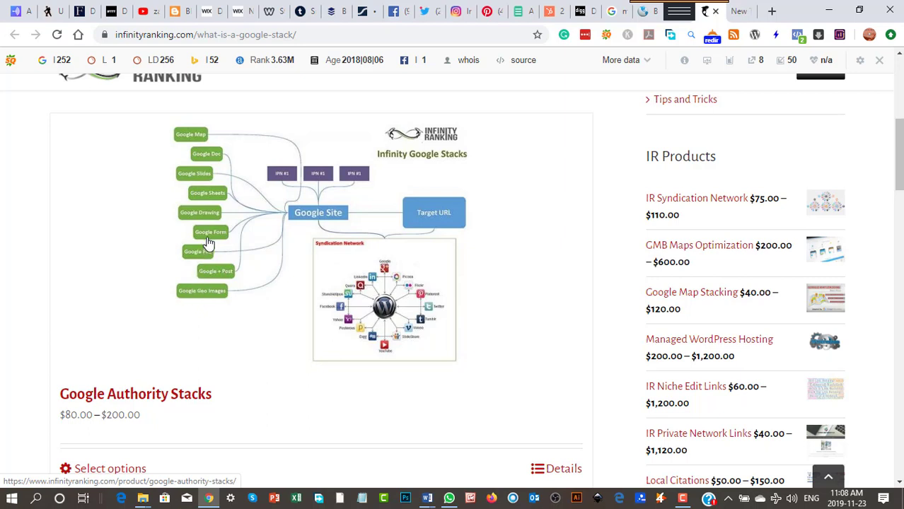
pyautogui.moveTo(207, 201)
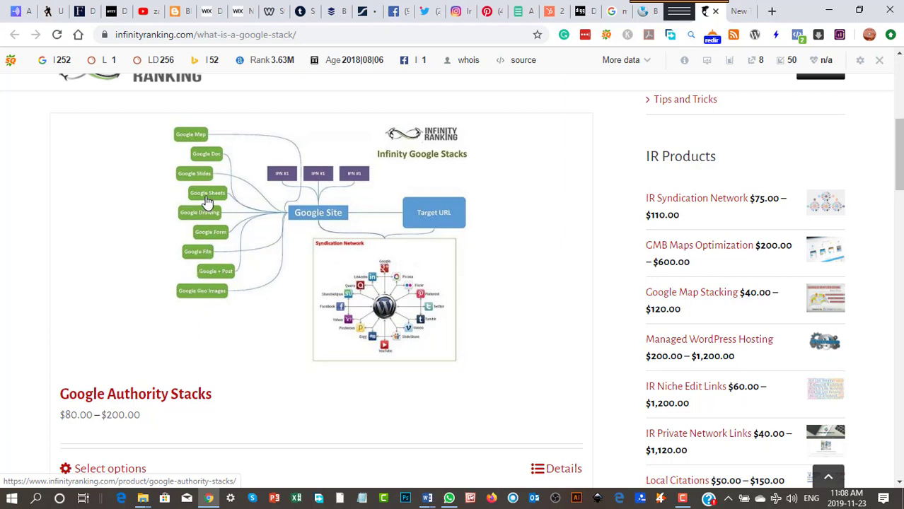
pyautogui.moveTo(209, 154)
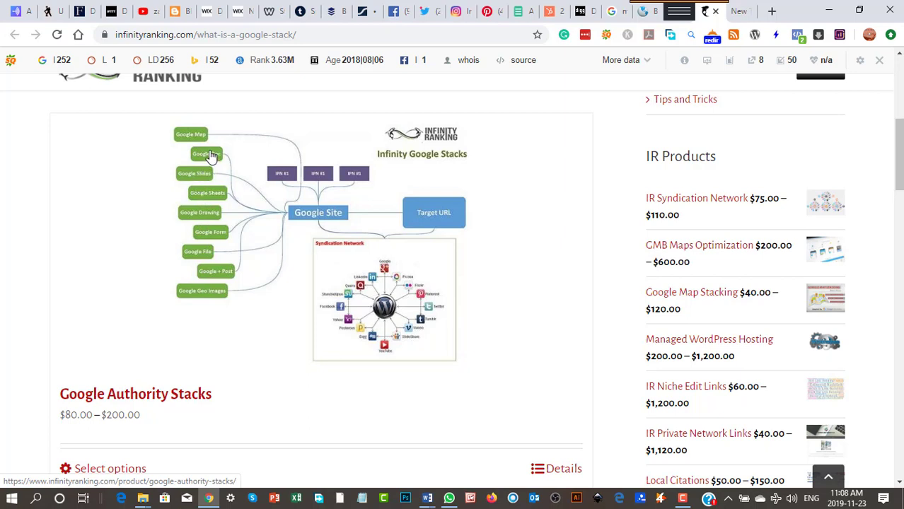
pyautogui.moveTo(218, 164)
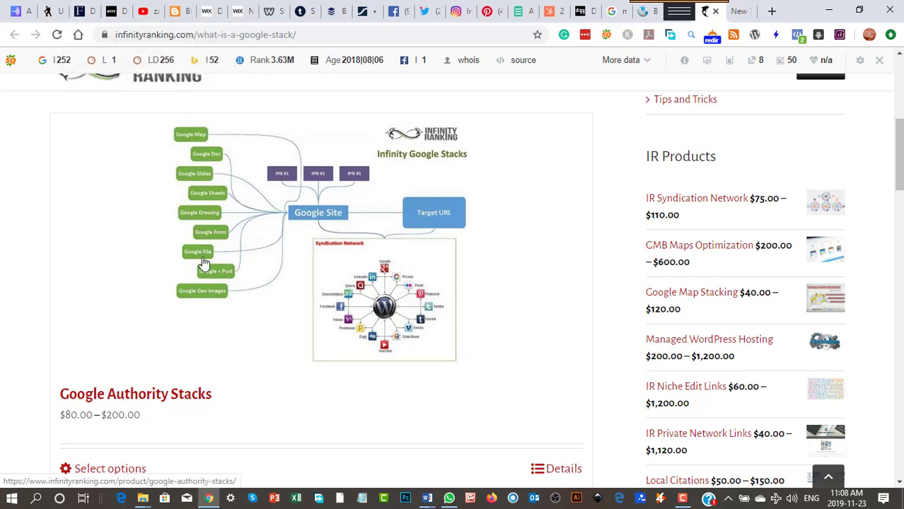
pyautogui.moveTo(187, 169)
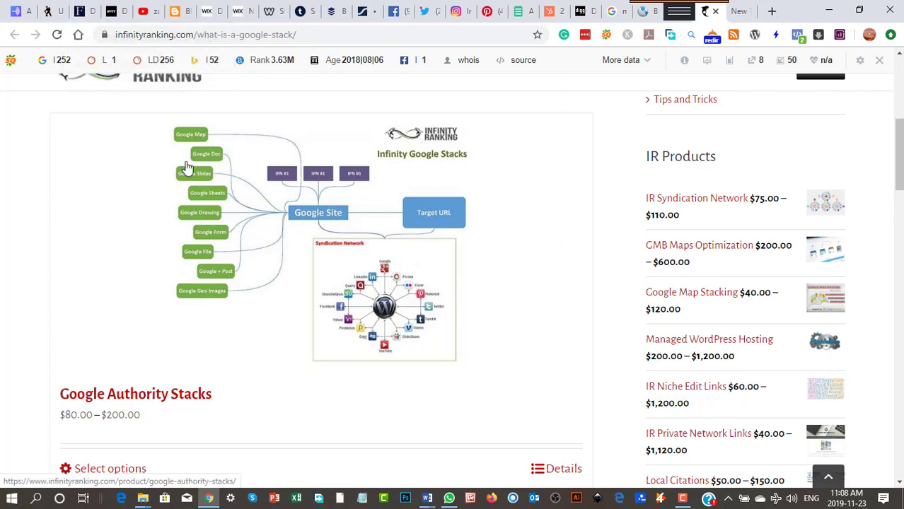
pyautogui.moveTo(215, 214)
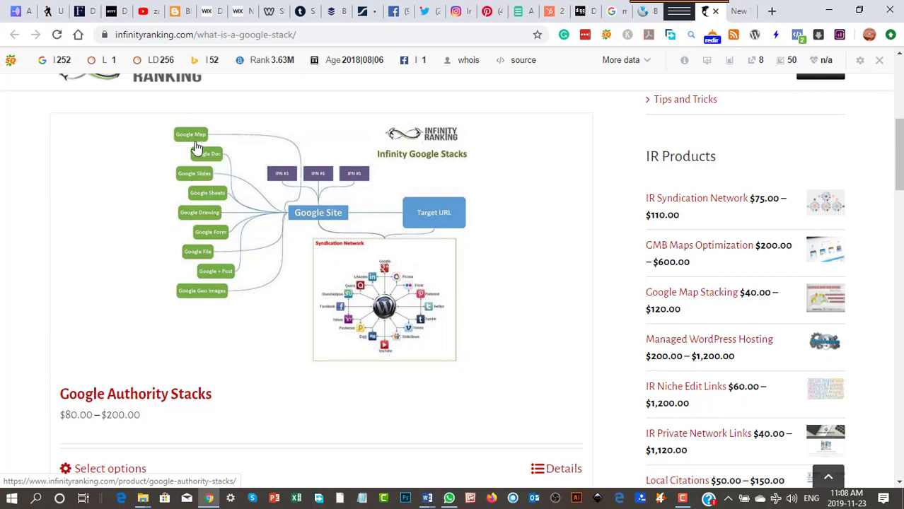
pyautogui.moveTo(223, 205)
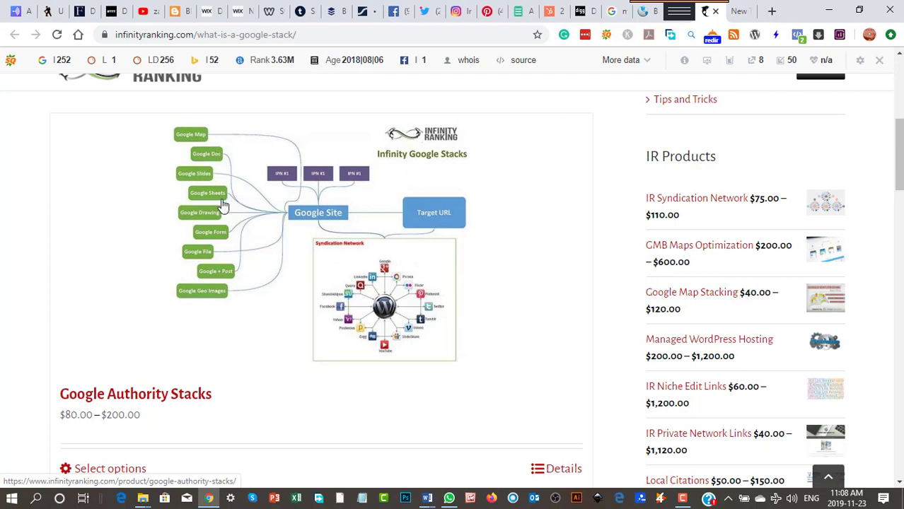
pyautogui.moveTo(189, 237)
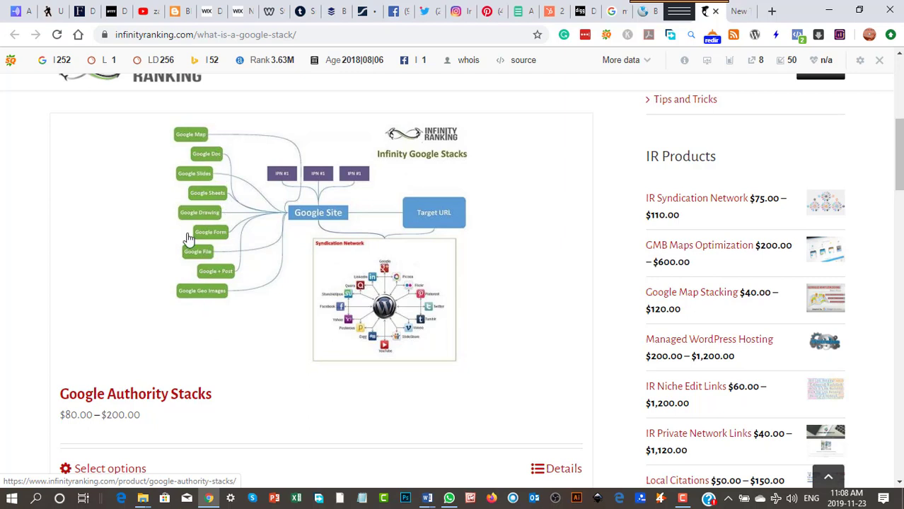
pyautogui.moveTo(325, 219)
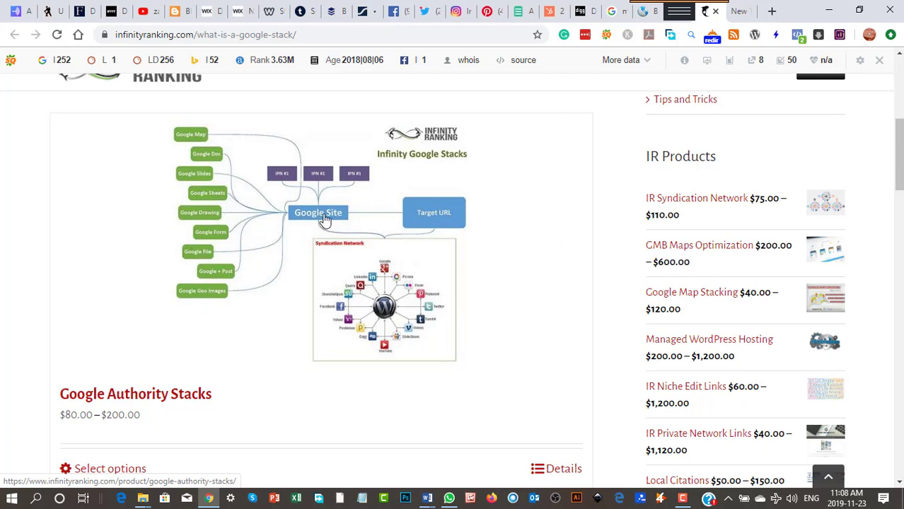
pyautogui.moveTo(110, 11)
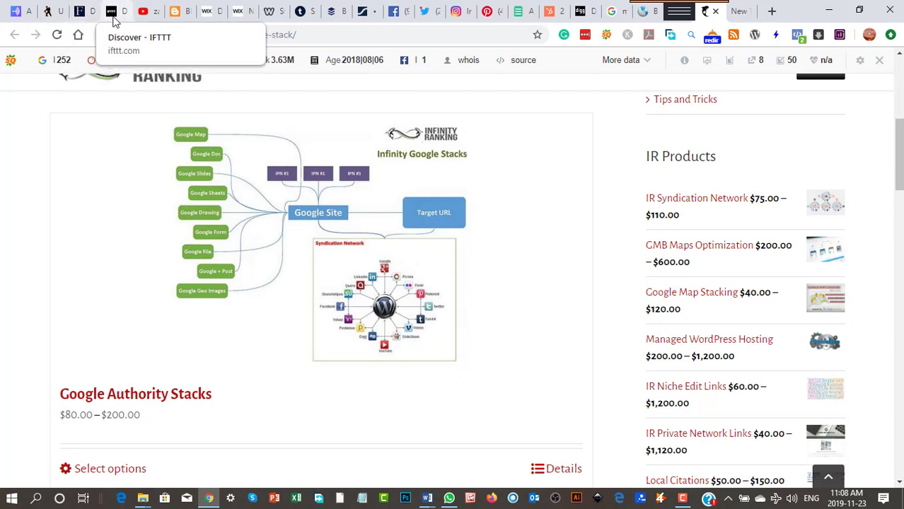
pyautogui.moveTo(79, 11)
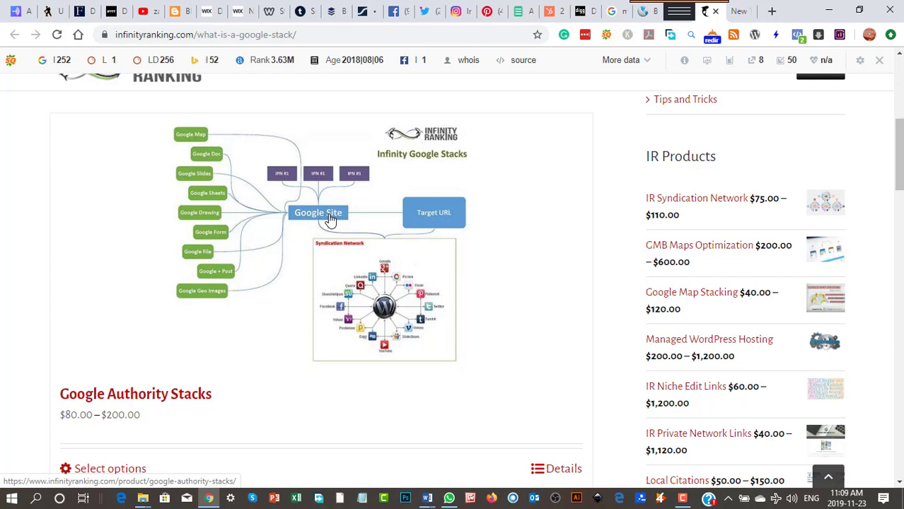
pyautogui.moveTo(433, 218)
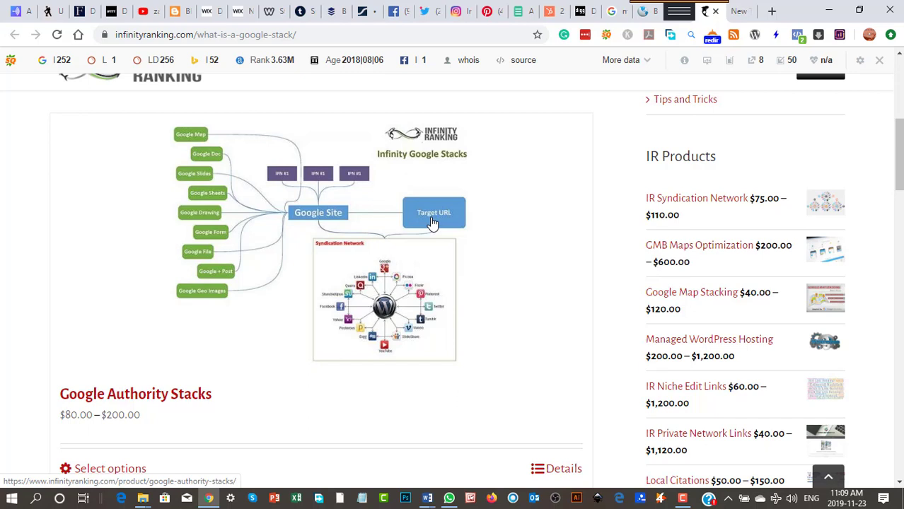
pyautogui.moveTo(430, 221)
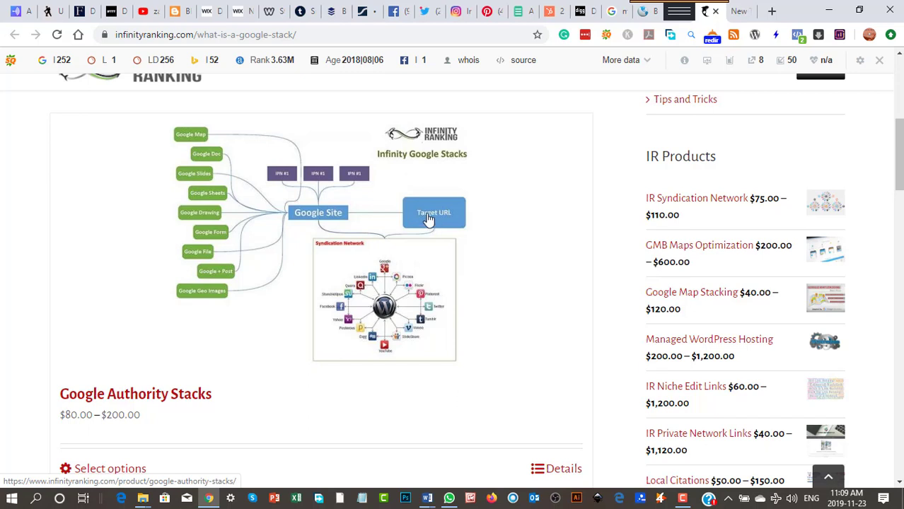
pyautogui.moveTo(436, 215)
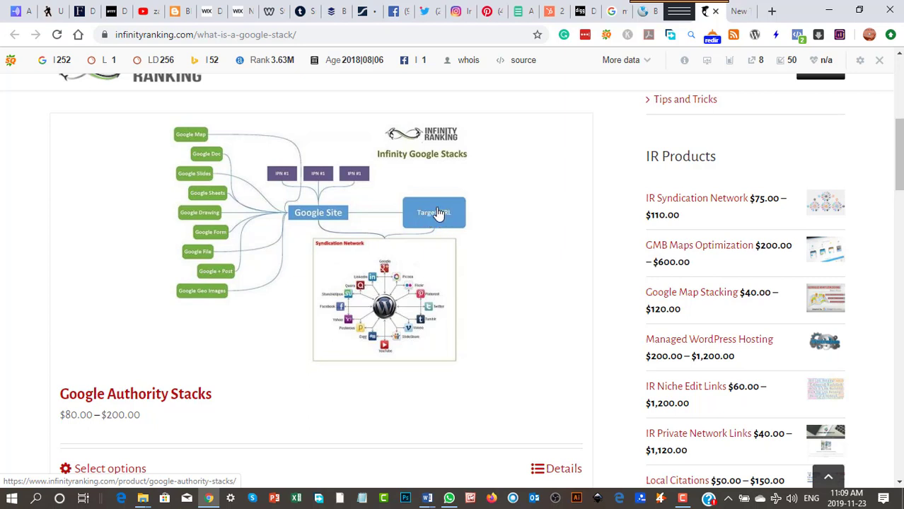
pyautogui.moveTo(441, 215)
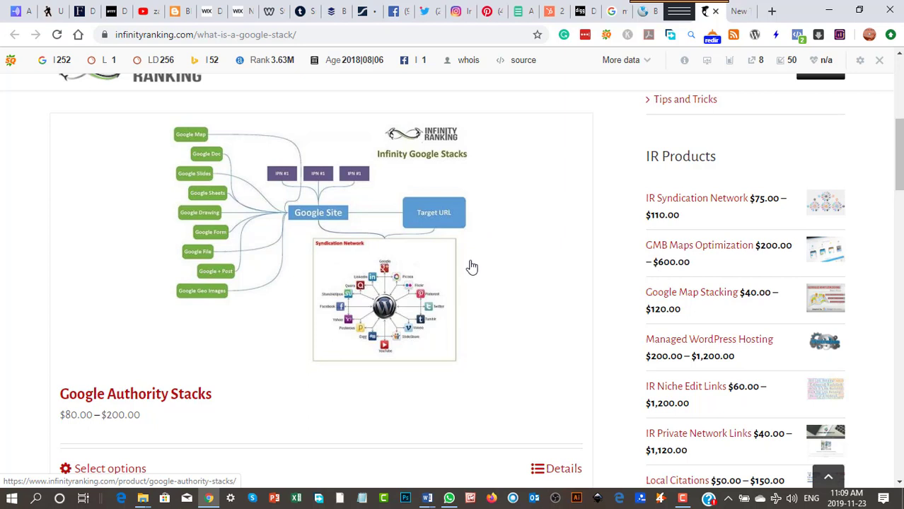
pyautogui.moveTo(334, 276)
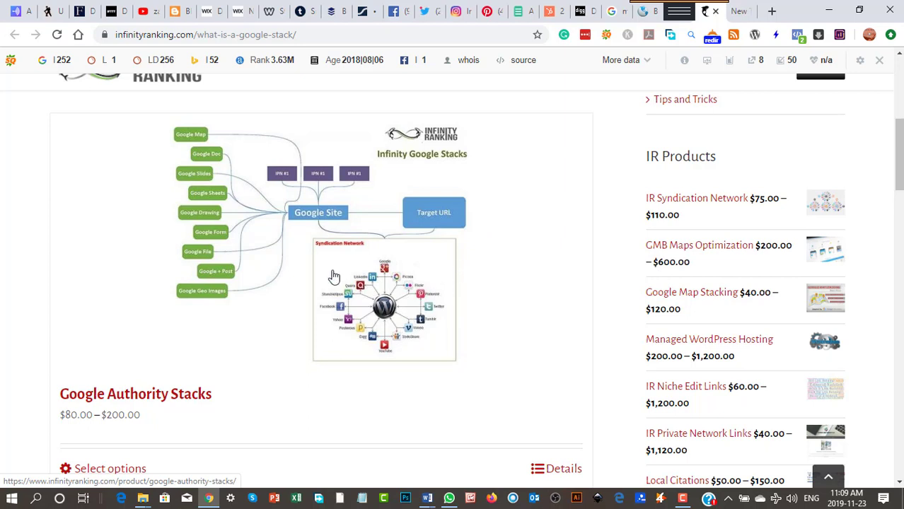
pyautogui.moveTo(207, 193)
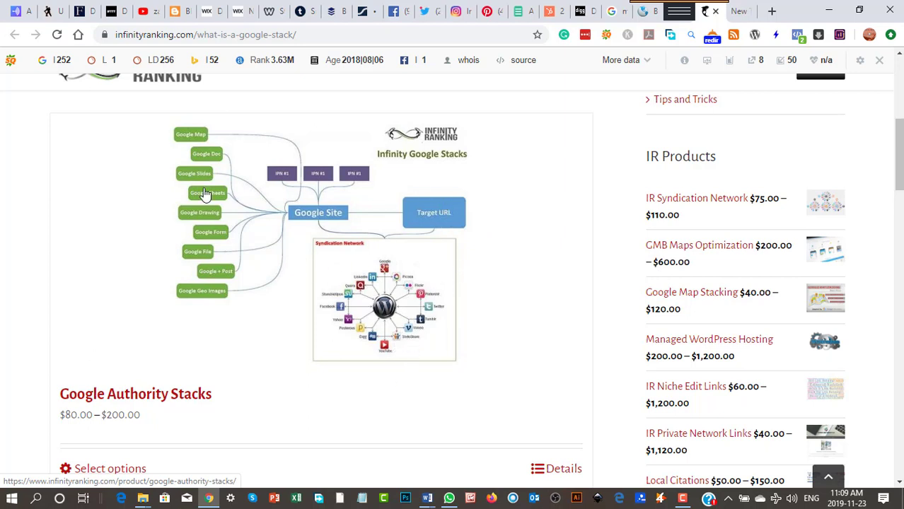
pyautogui.moveTo(529, 347)
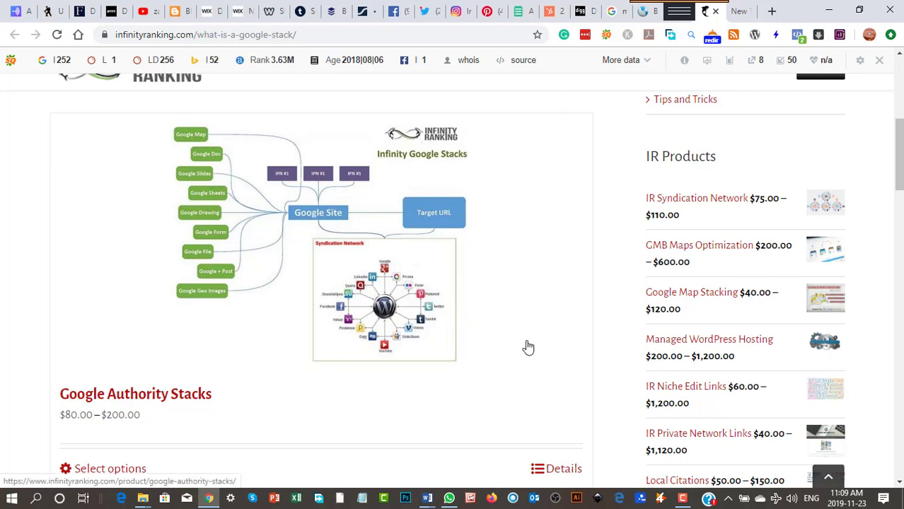
pyautogui.moveTo(332, 314)
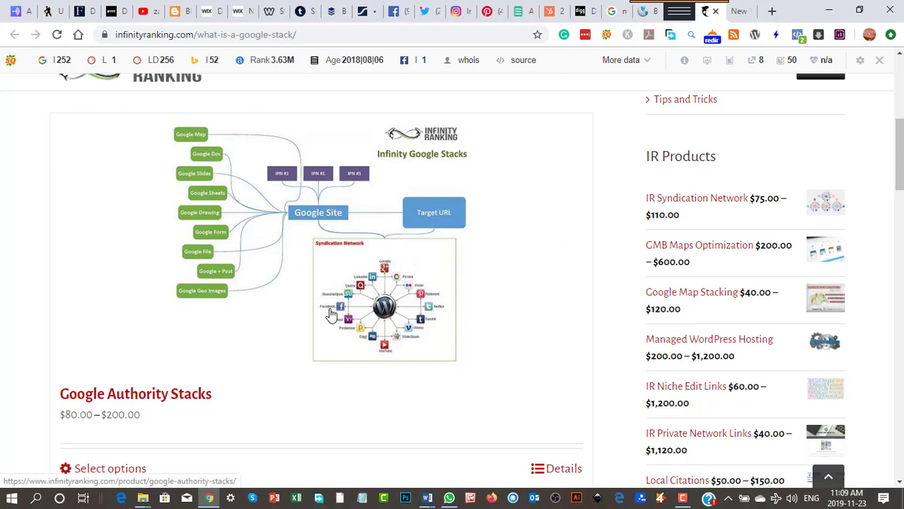
pyautogui.moveTo(546, 324)
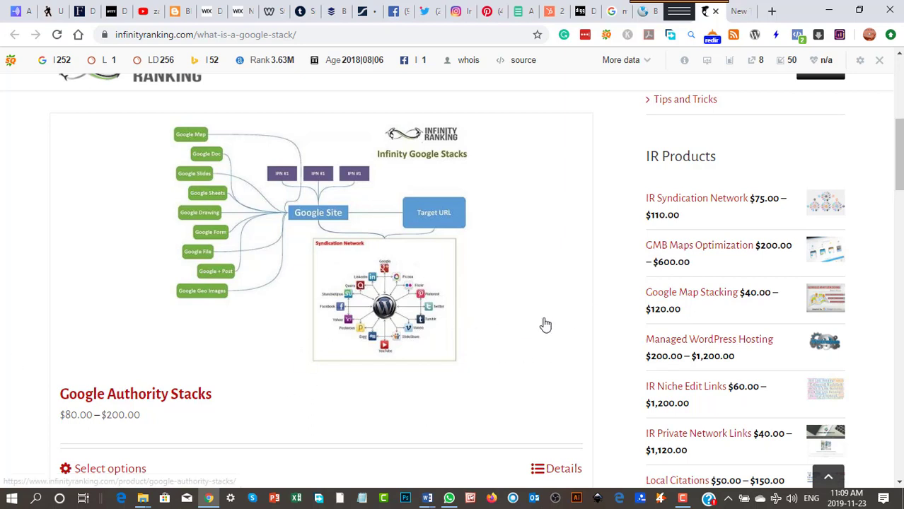